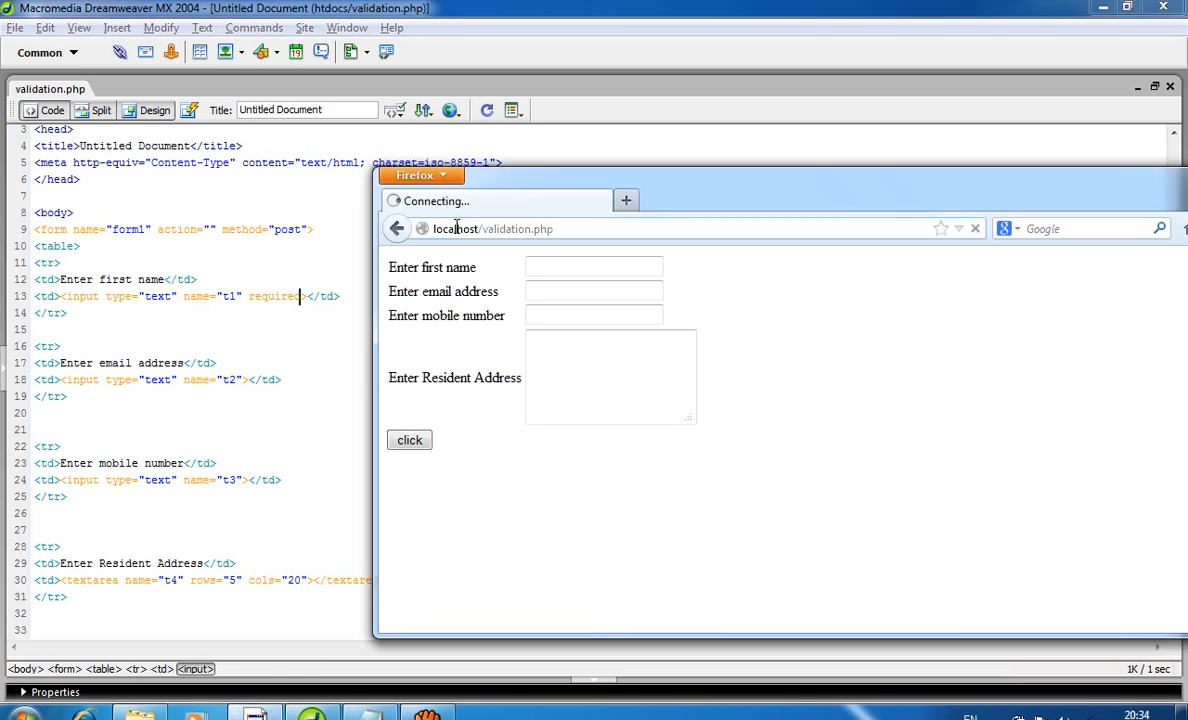
- In Firefox, type in the first name box, clear it, and try submitting with it empty
type("asa")
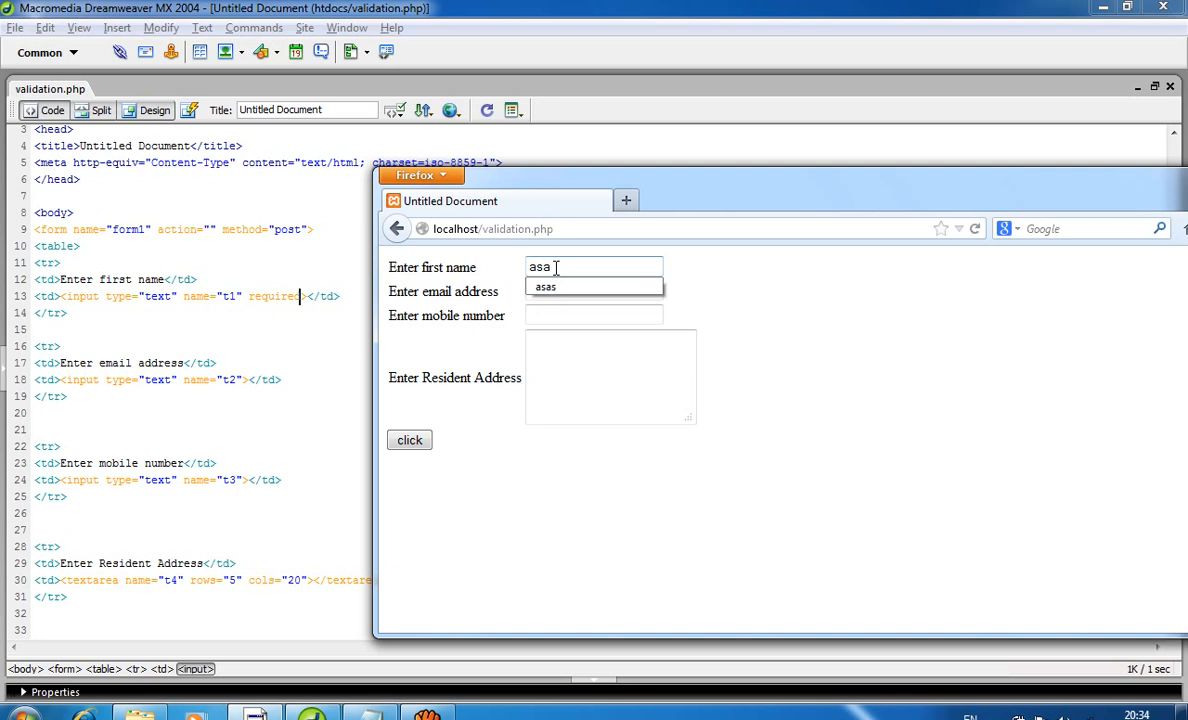
type("1")
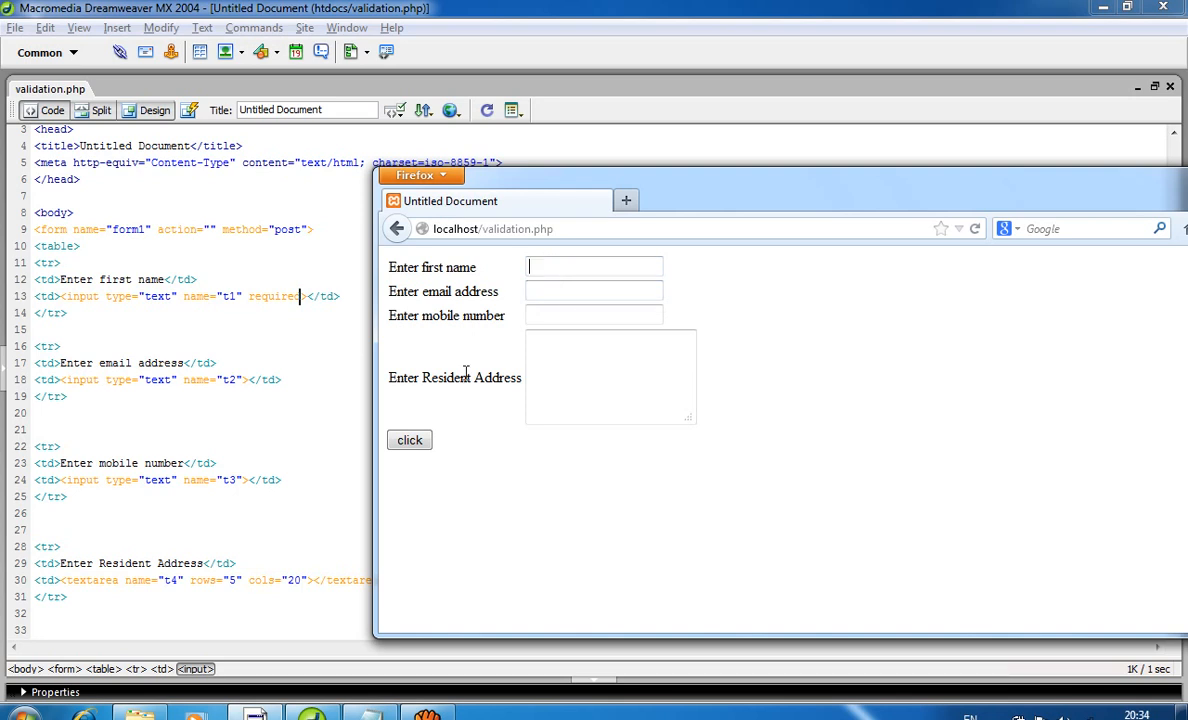
left_click(409, 440)
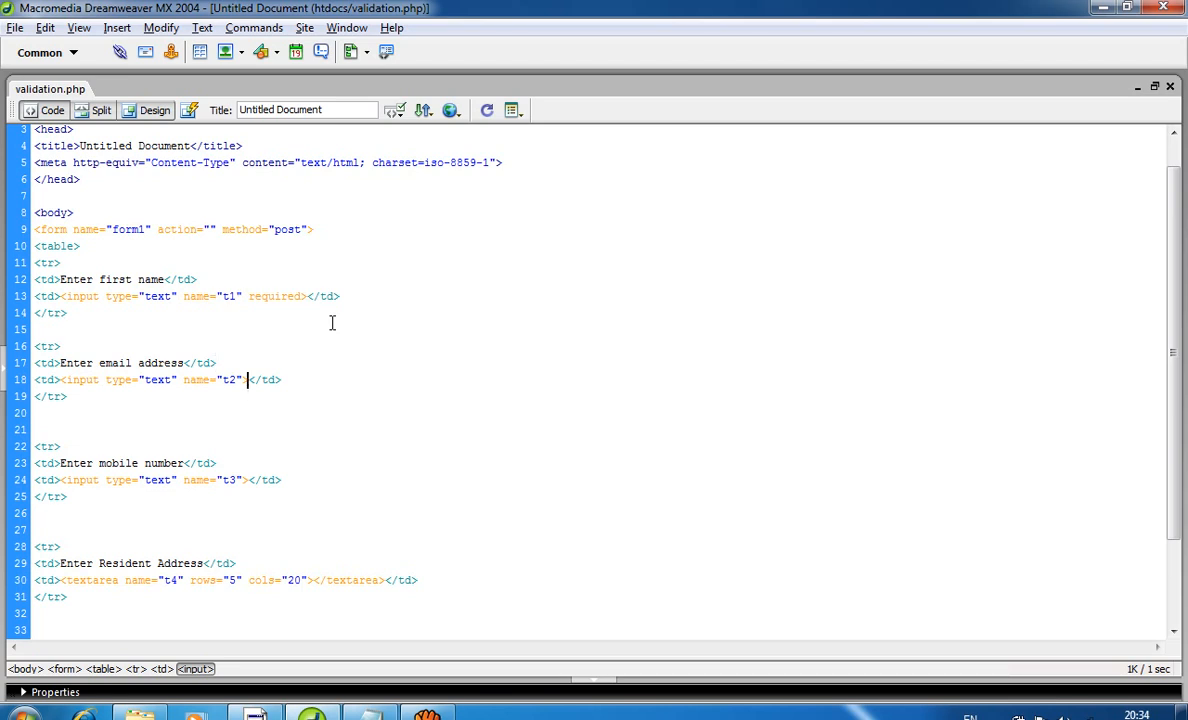
- Add the required attribute to the t2 and t3 input tags and the t4 textarea tag
type("required")
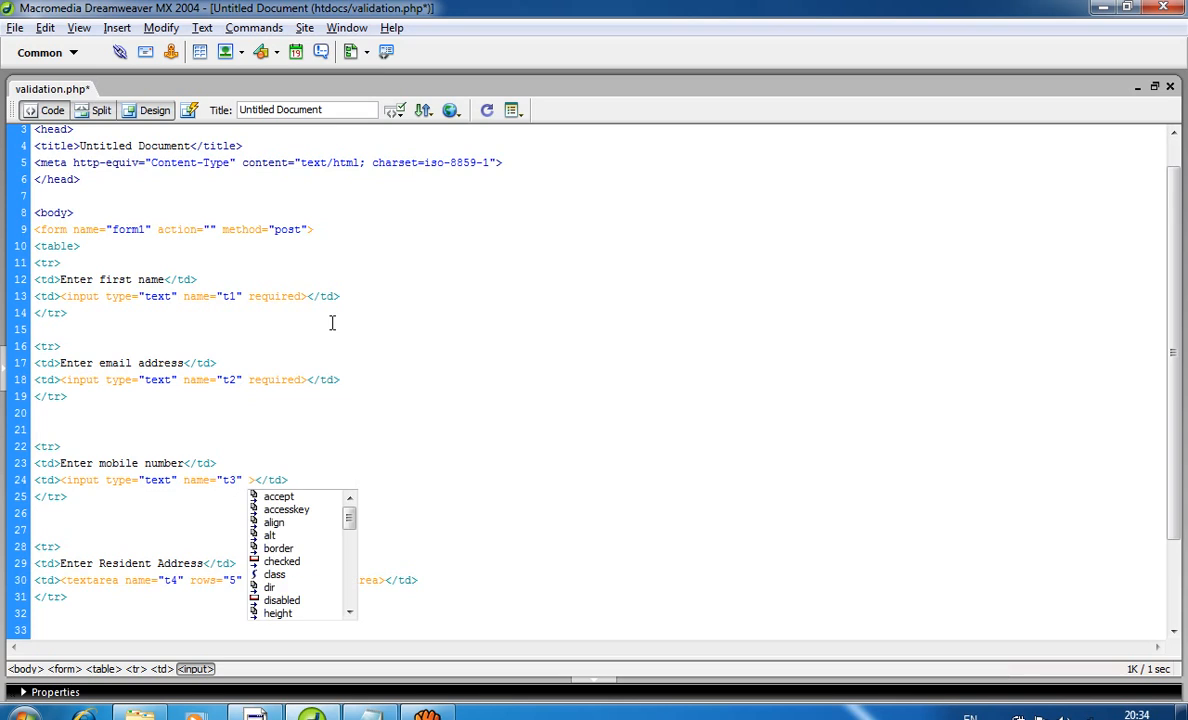
type("required")
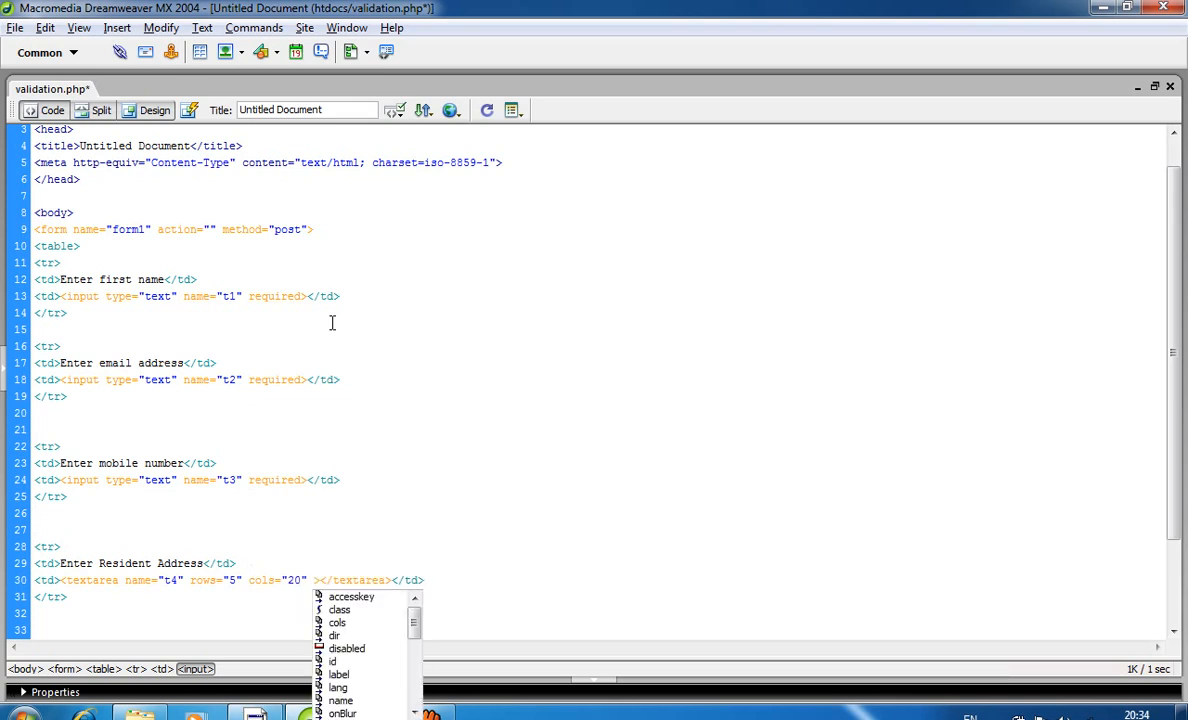
type("required")
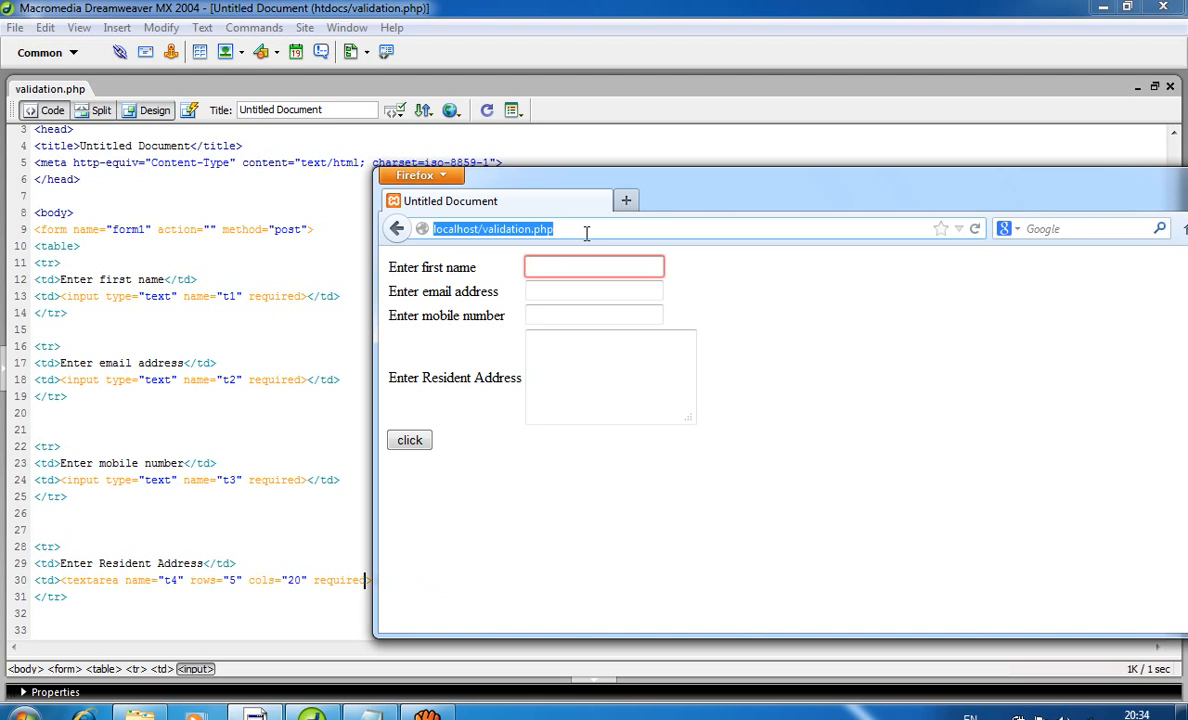
- Submit with the address empty to see 'Please fill out this field', then submit the completed form
type("asa")
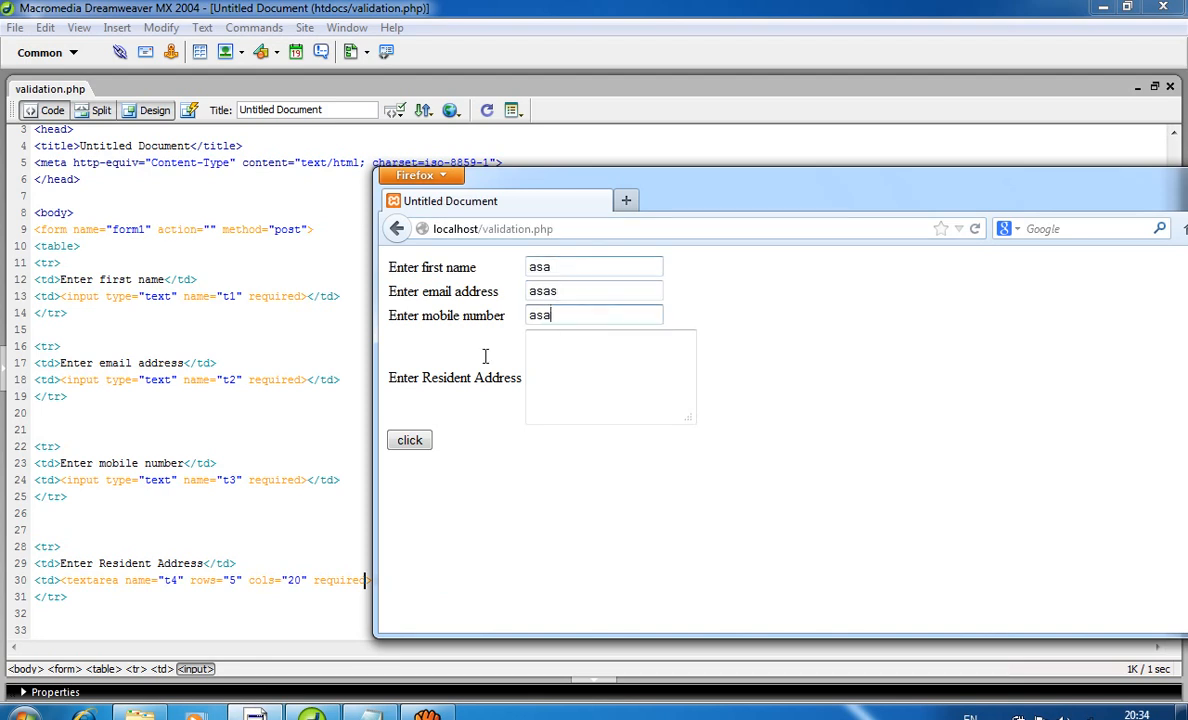
left_click(409, 440)
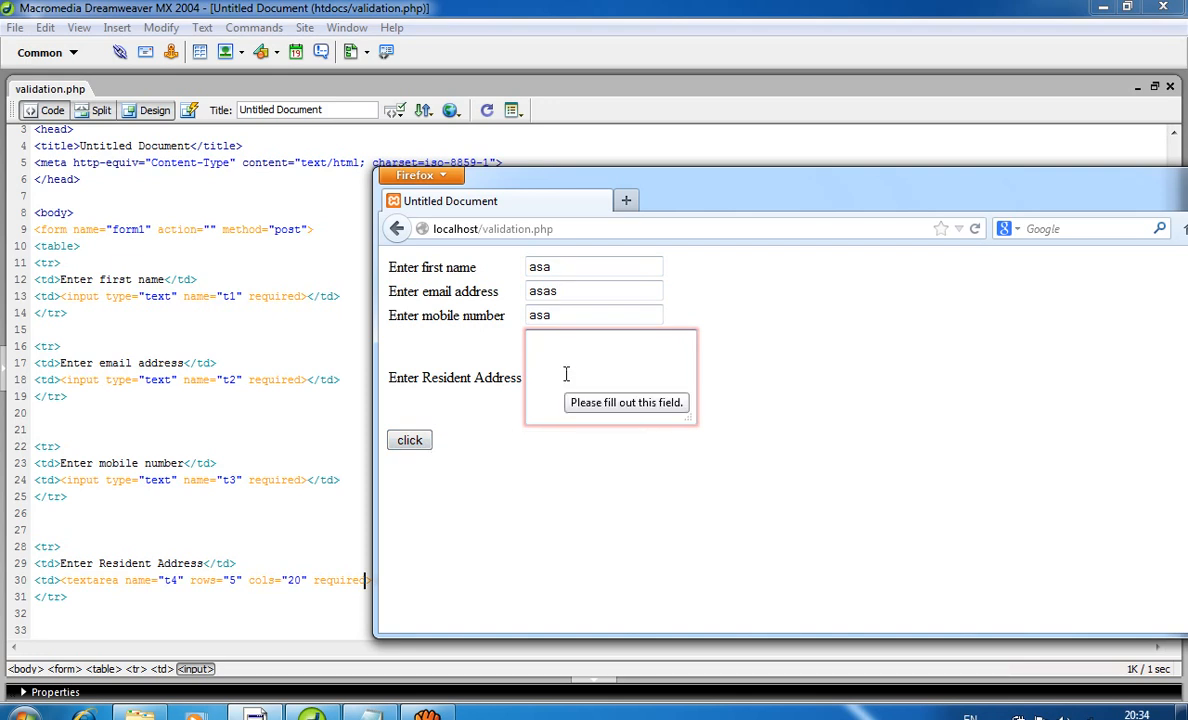
left_click(409, 440)
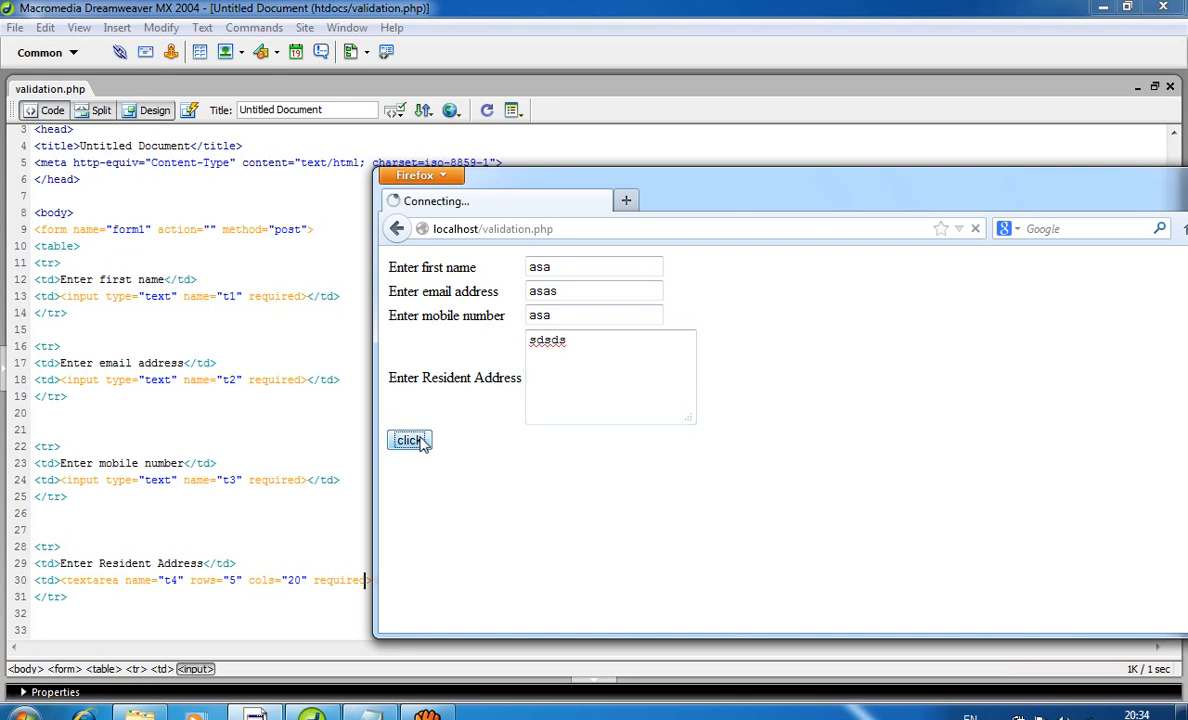
left_click(408, 441)
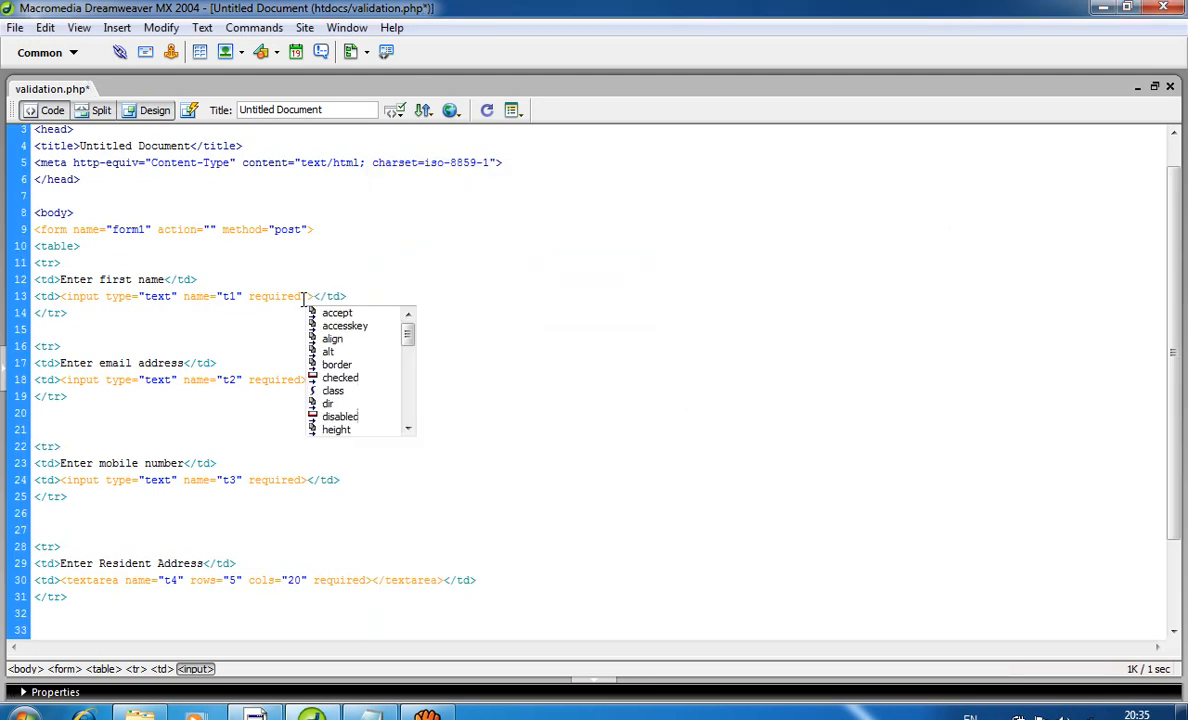
- Add pattern="[a-zA-Z]{3,15}$" to the first name input
type("pattern=\"")
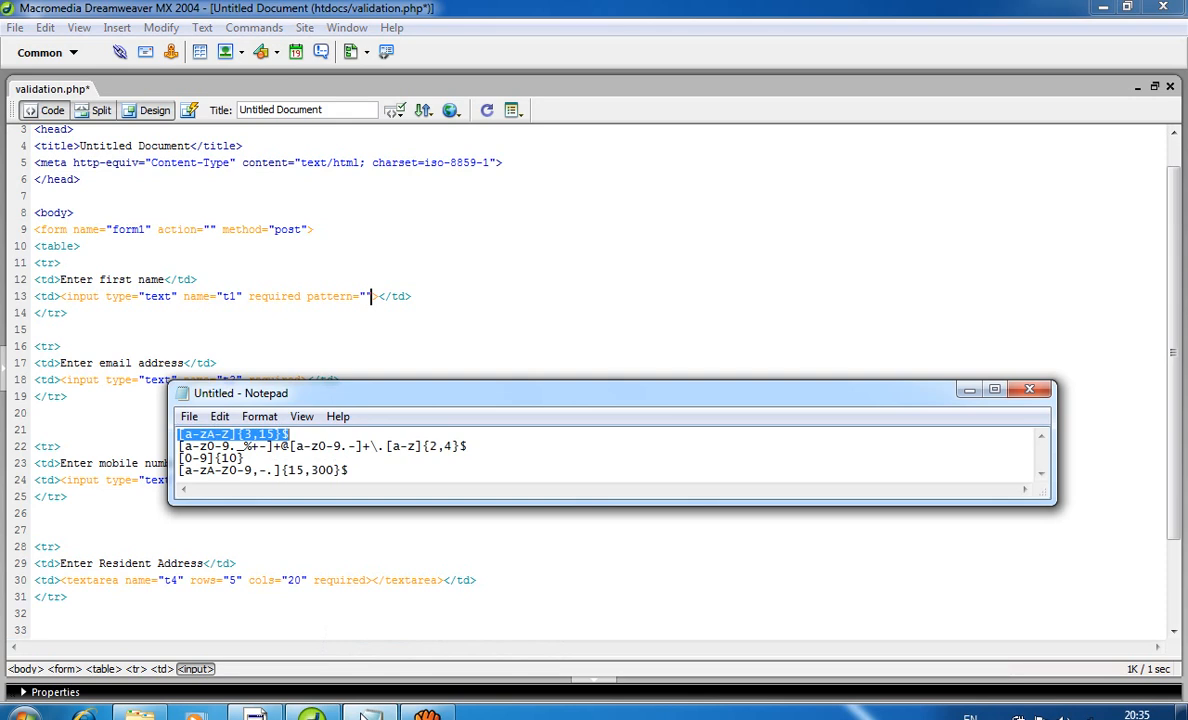
mouse_move(357, 295)
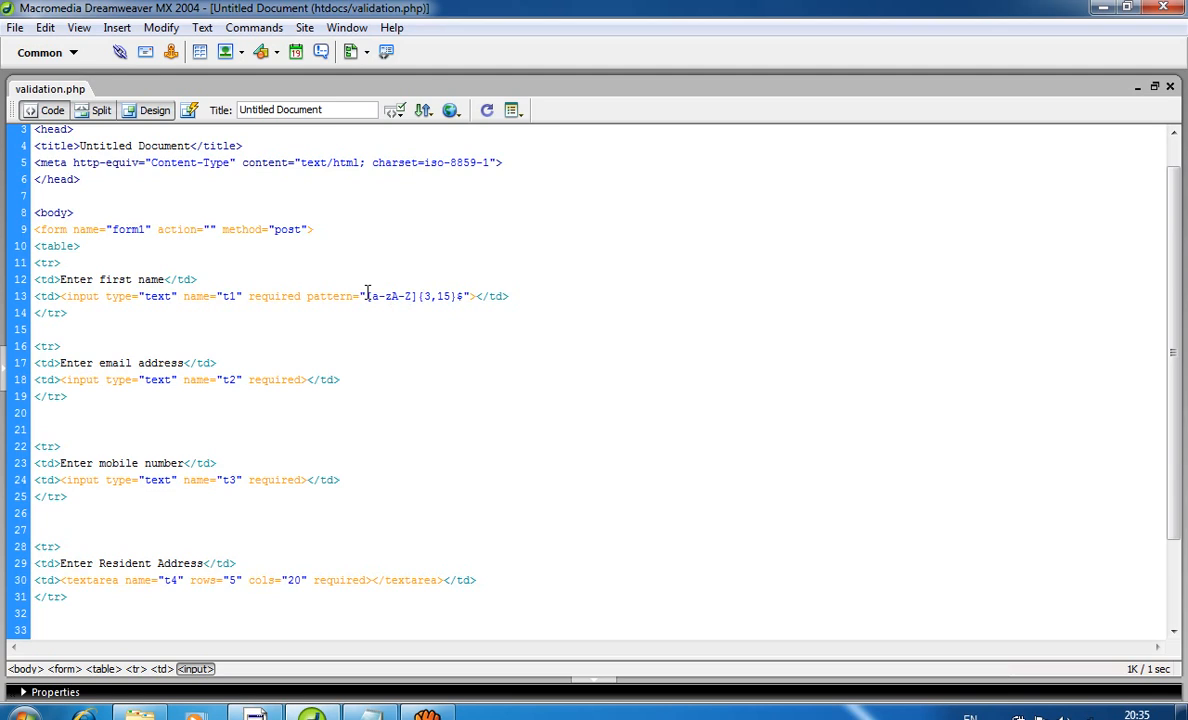
double_click(444, 296)
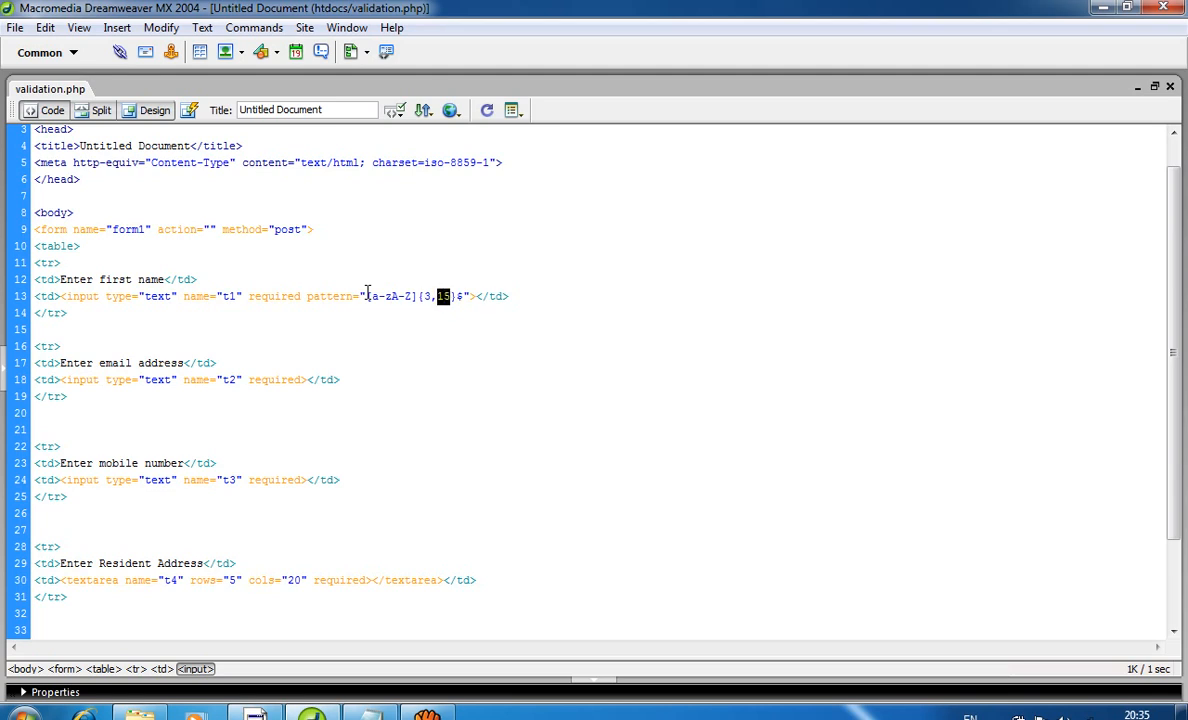
mouse_move(399, 359)
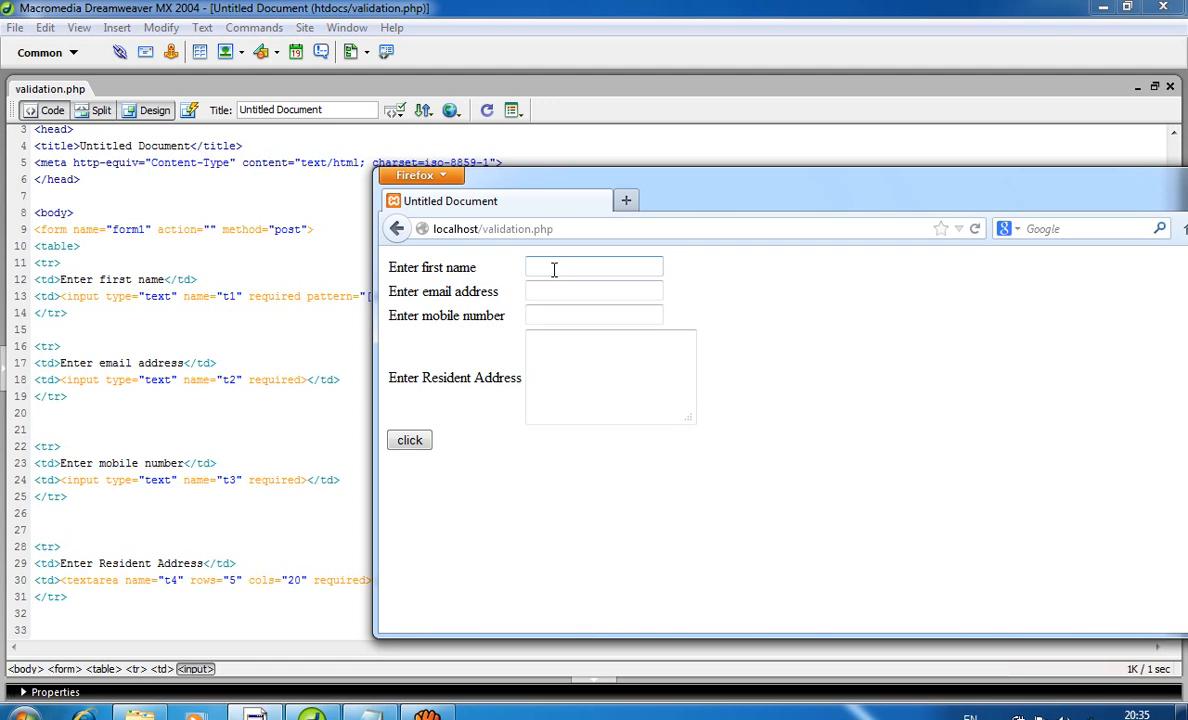
- Submit first name 'aa' to see the format warning, then extend it to 'aadd'
left_click(409, 440)
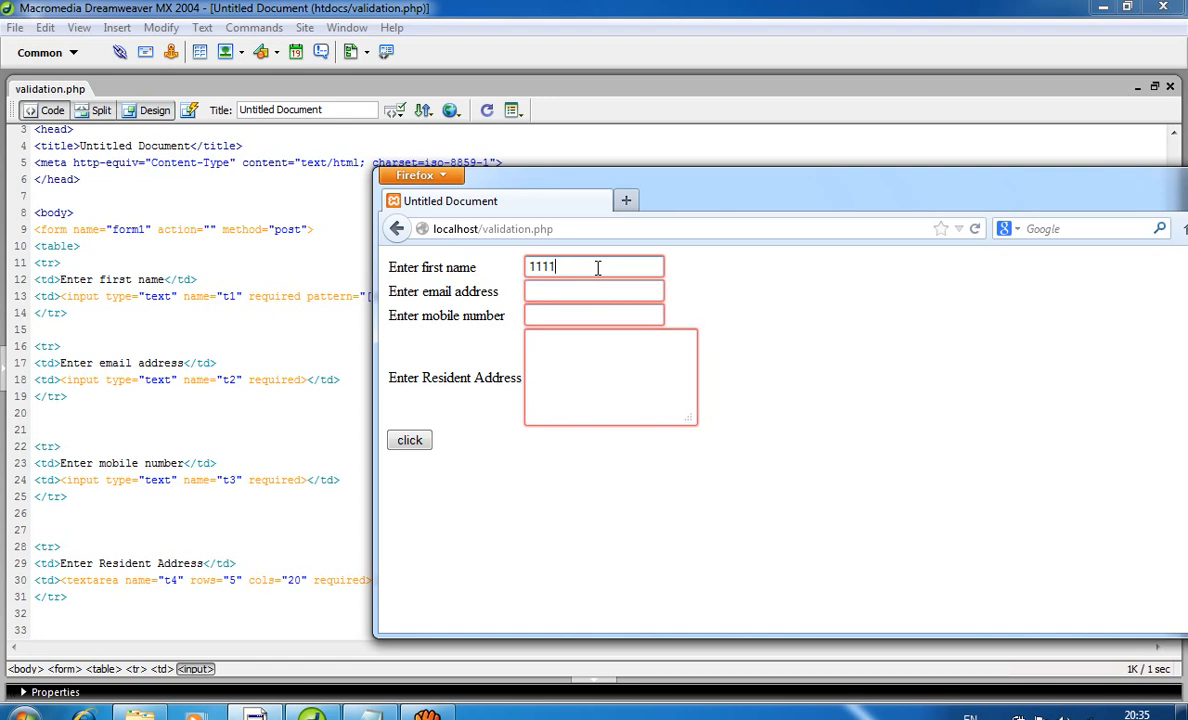
type("aa")
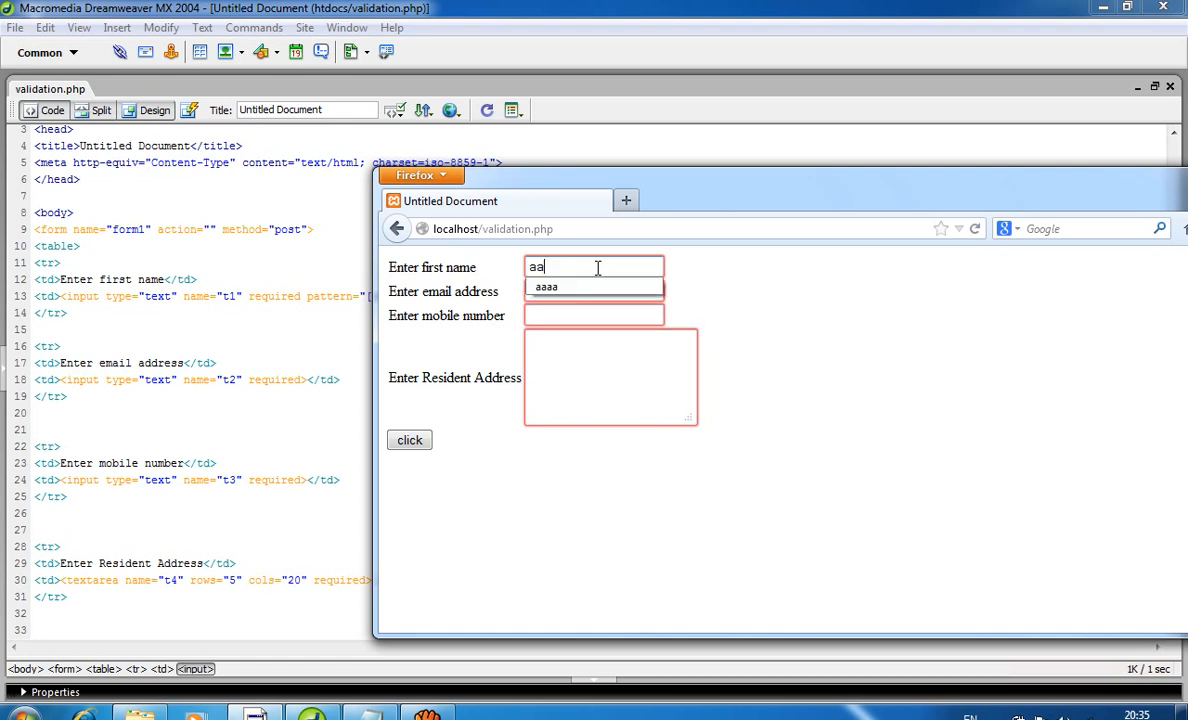
left_click(409, 440)
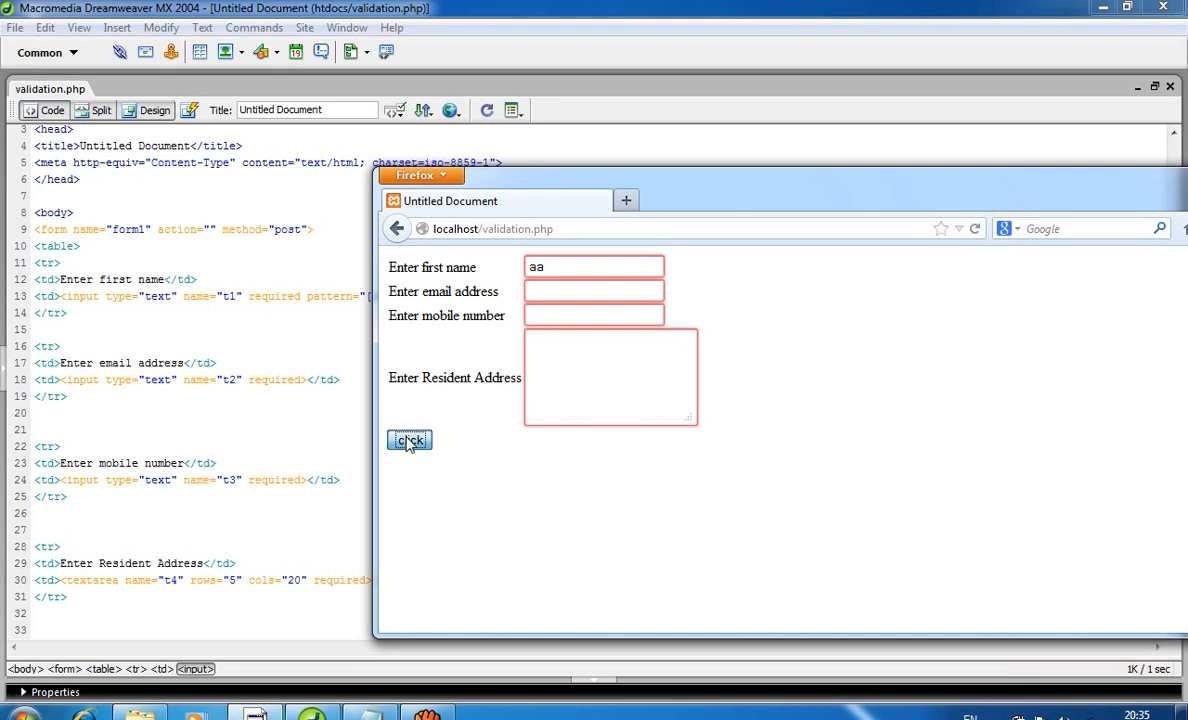
left_click(409, 440)
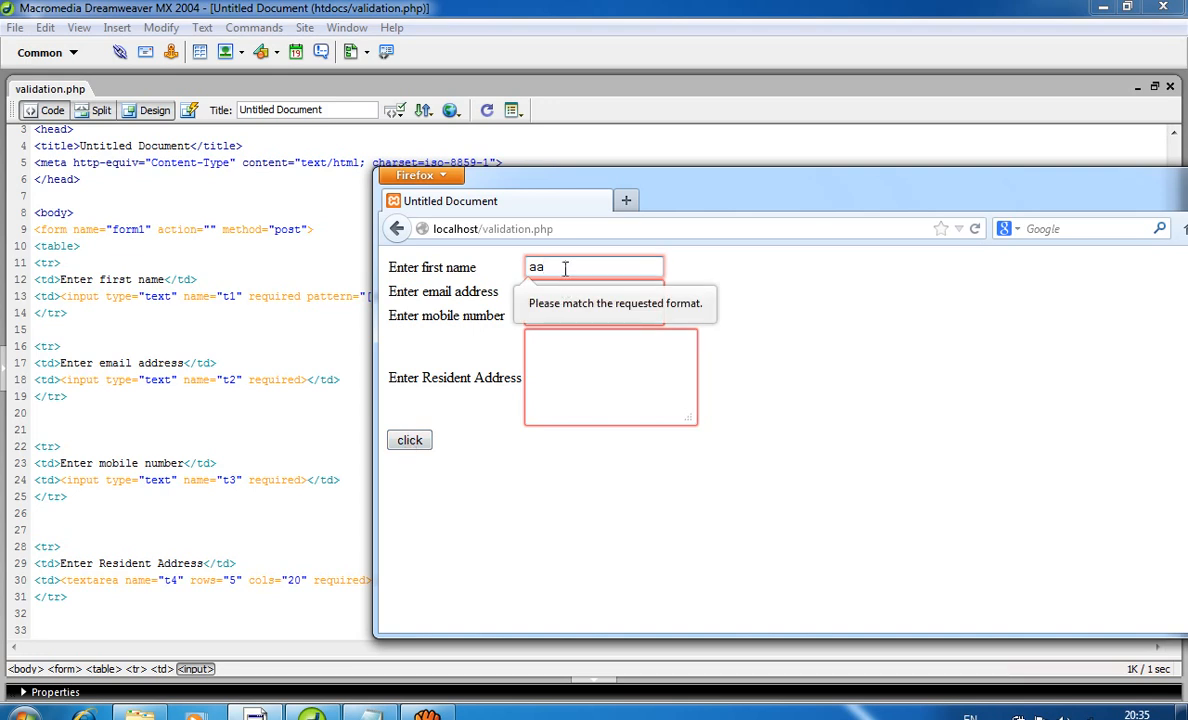
type("dd")
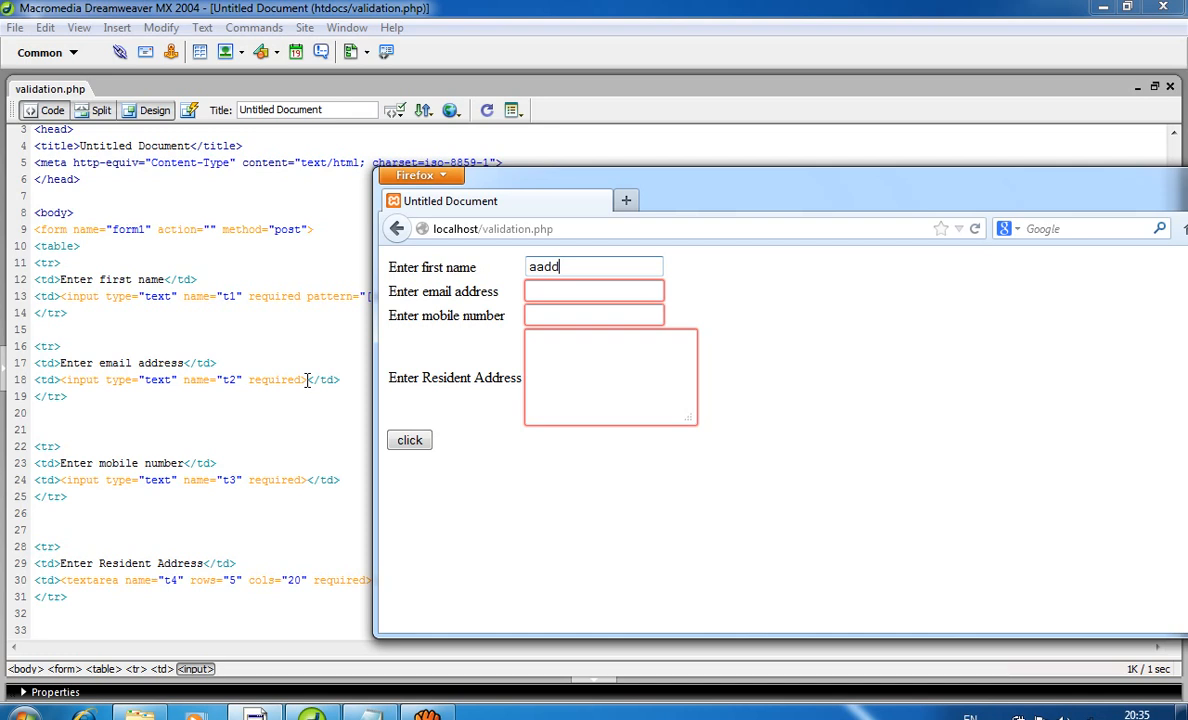
- Add pattern="[a-z0-9._%+-]+@[a-z0-9.-]+\.[a-z]{2,4}$" to the email input tag
left_click(308, 380)
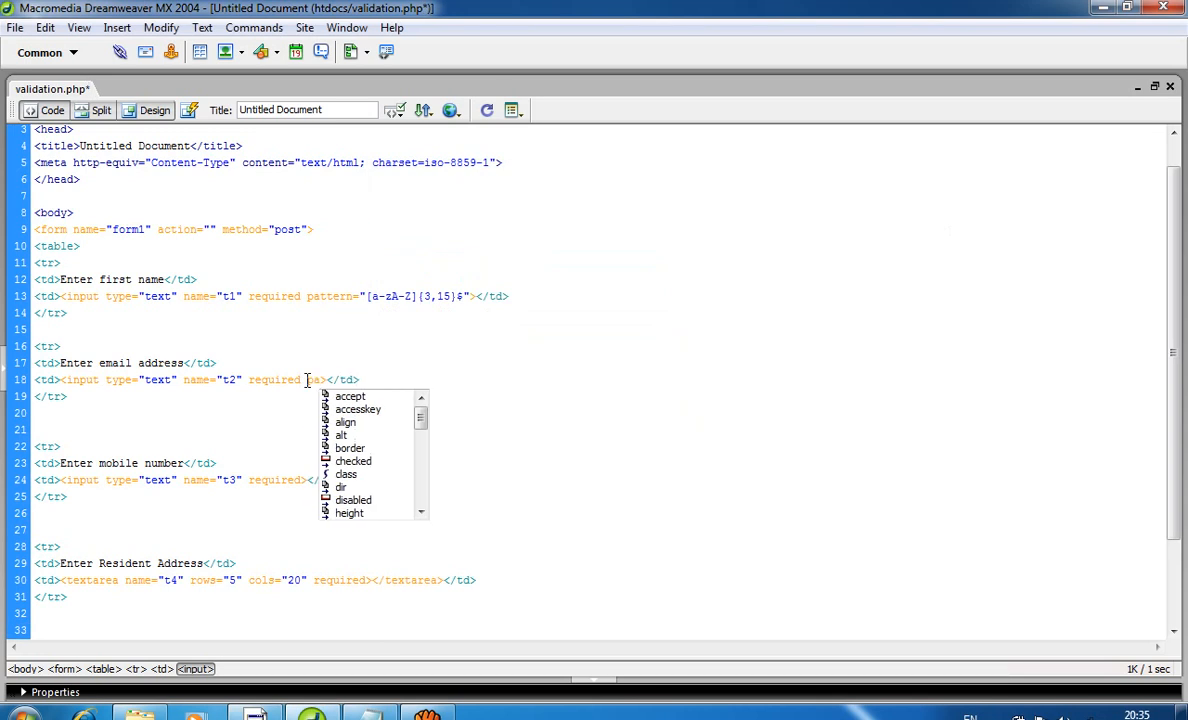
type("pattern=\"")
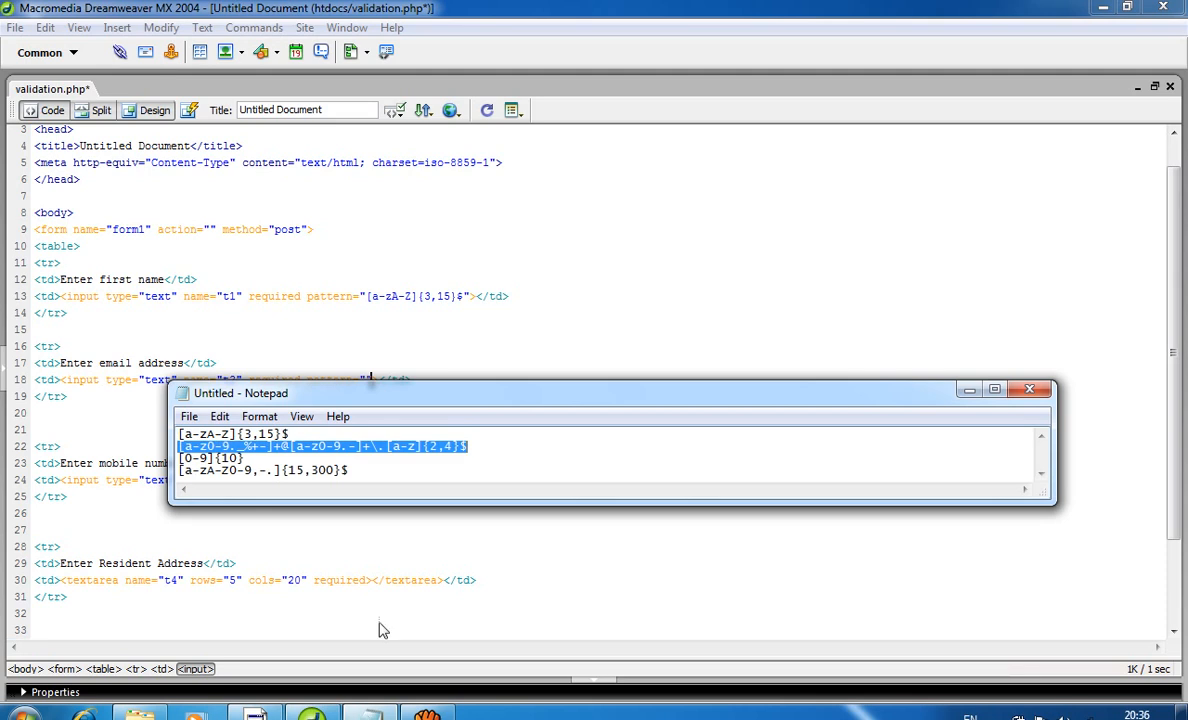
left_click(1030, 394)
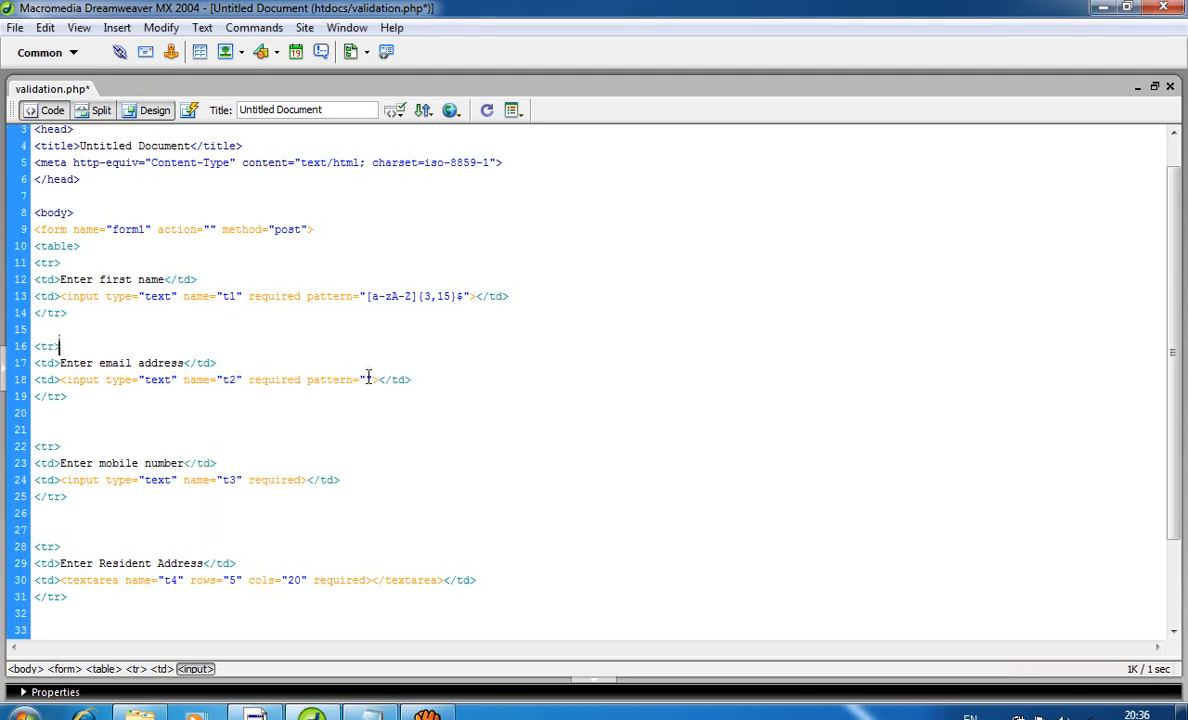
type("[a-z0-9._%+-]+@[a-z0-9.-]+\\.[a-z]{2,4}$")
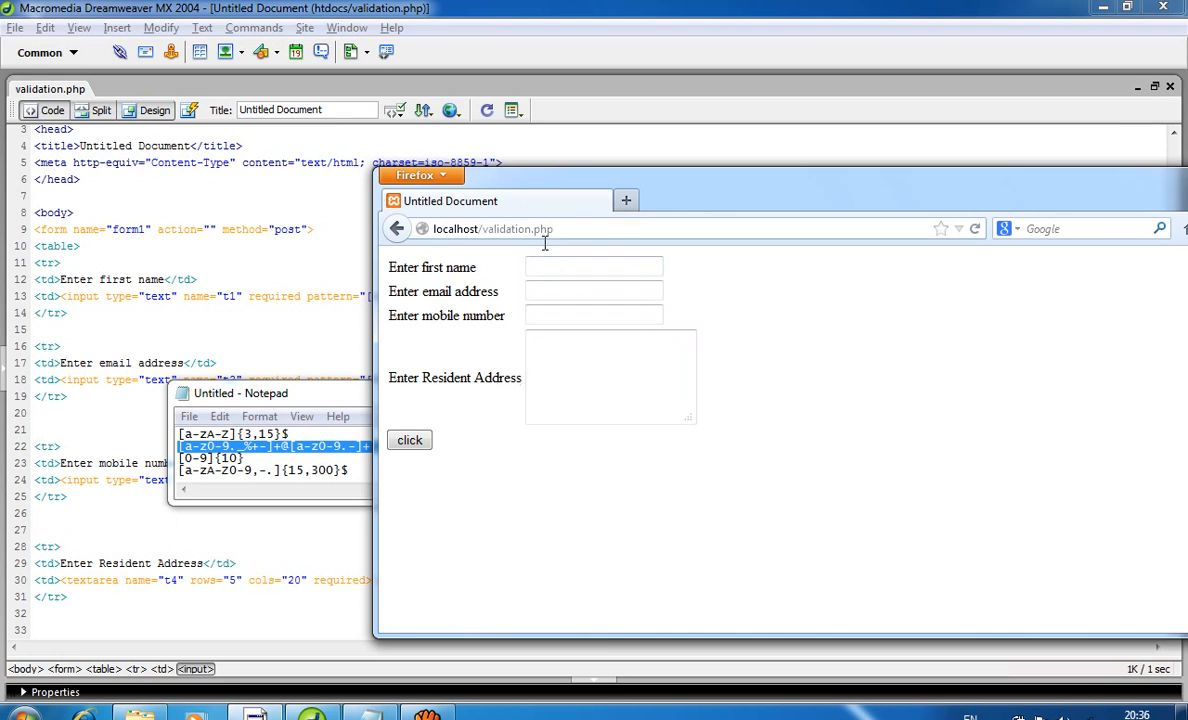
type("sdsdsd")
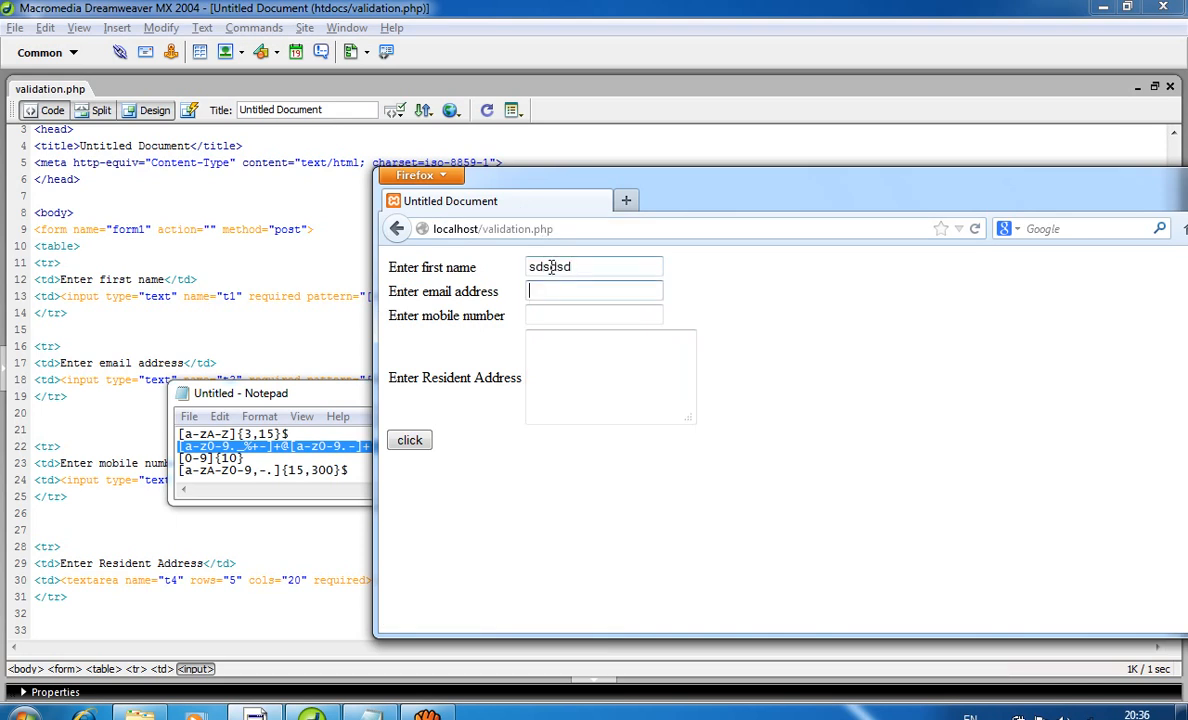
type("aa")
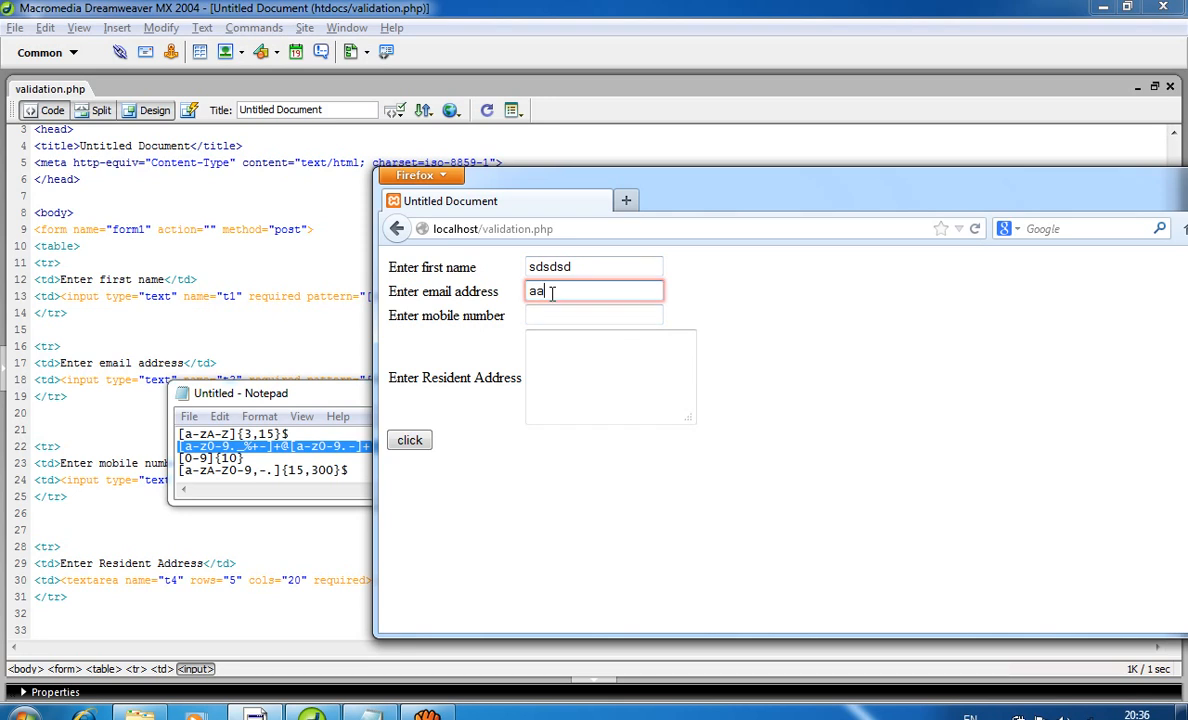
type("@yah")
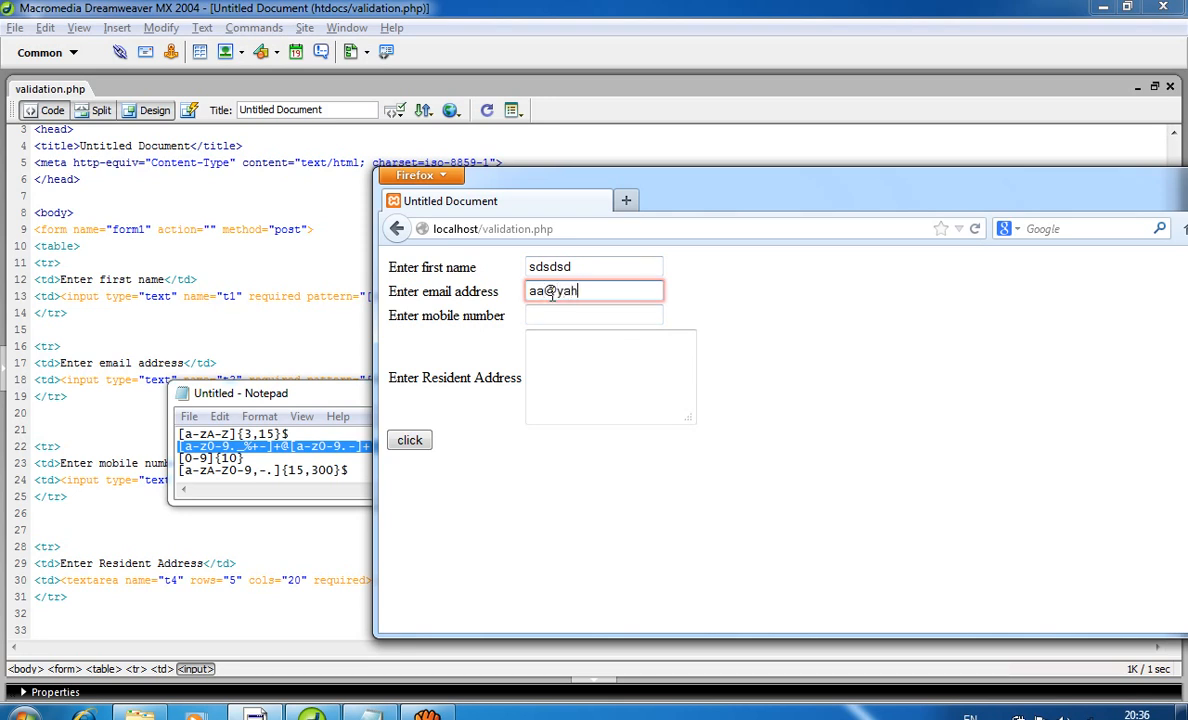
type("oo.com")
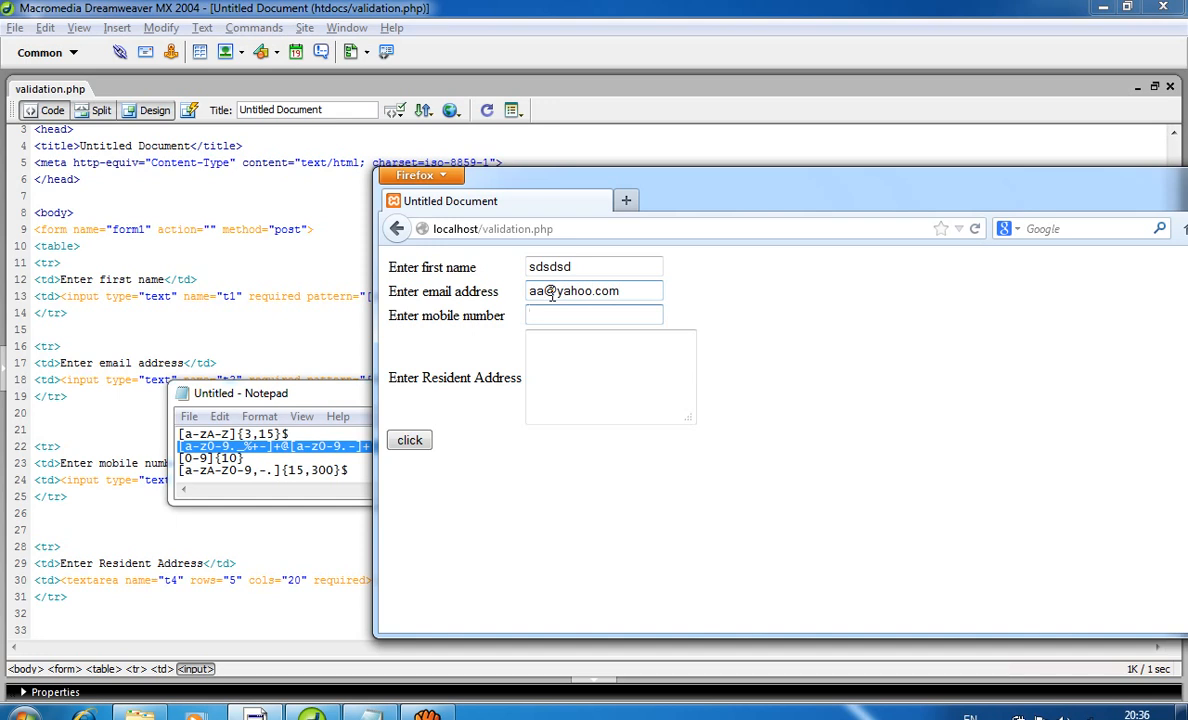
left_click(593, 315)
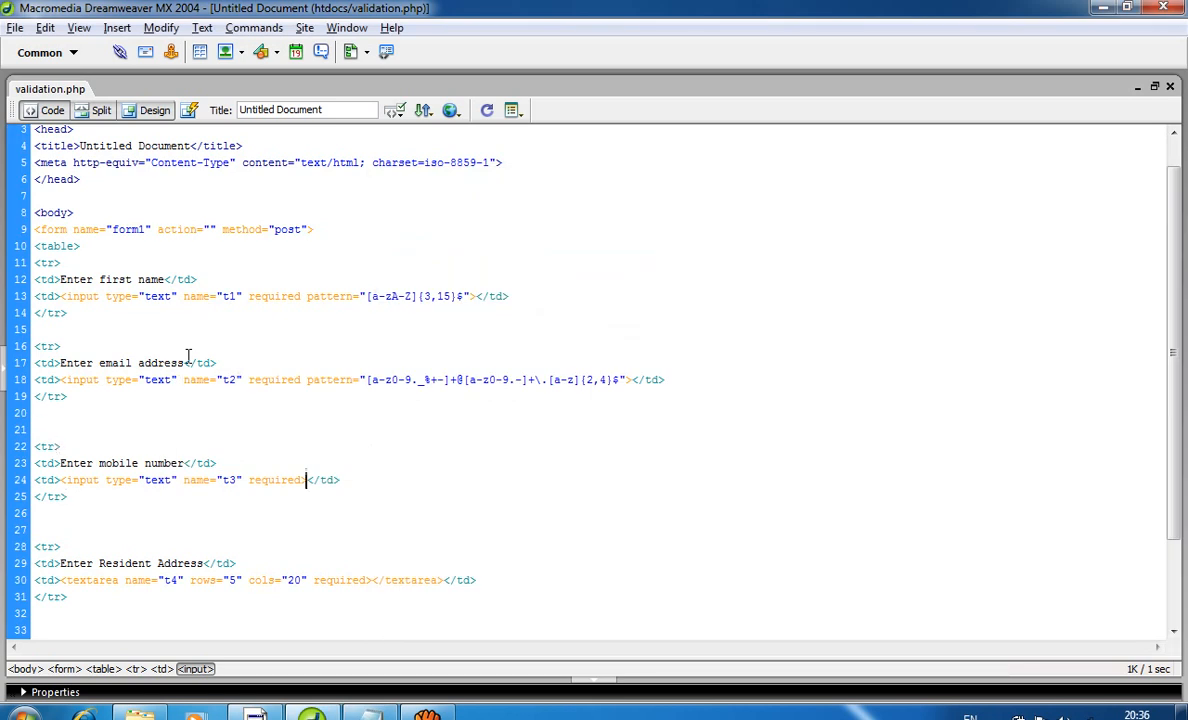
- Add pattern "[0-9]{10}" to the mobile number input on line 24 and save
type("patte")
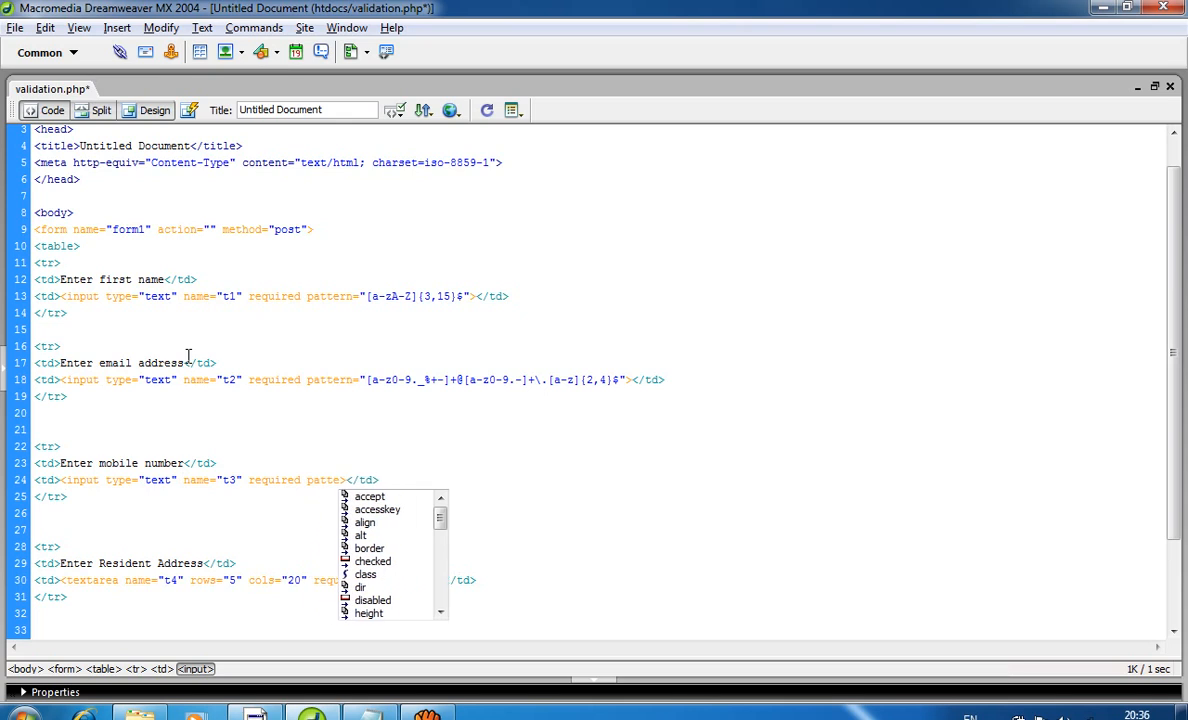
key("Escape")
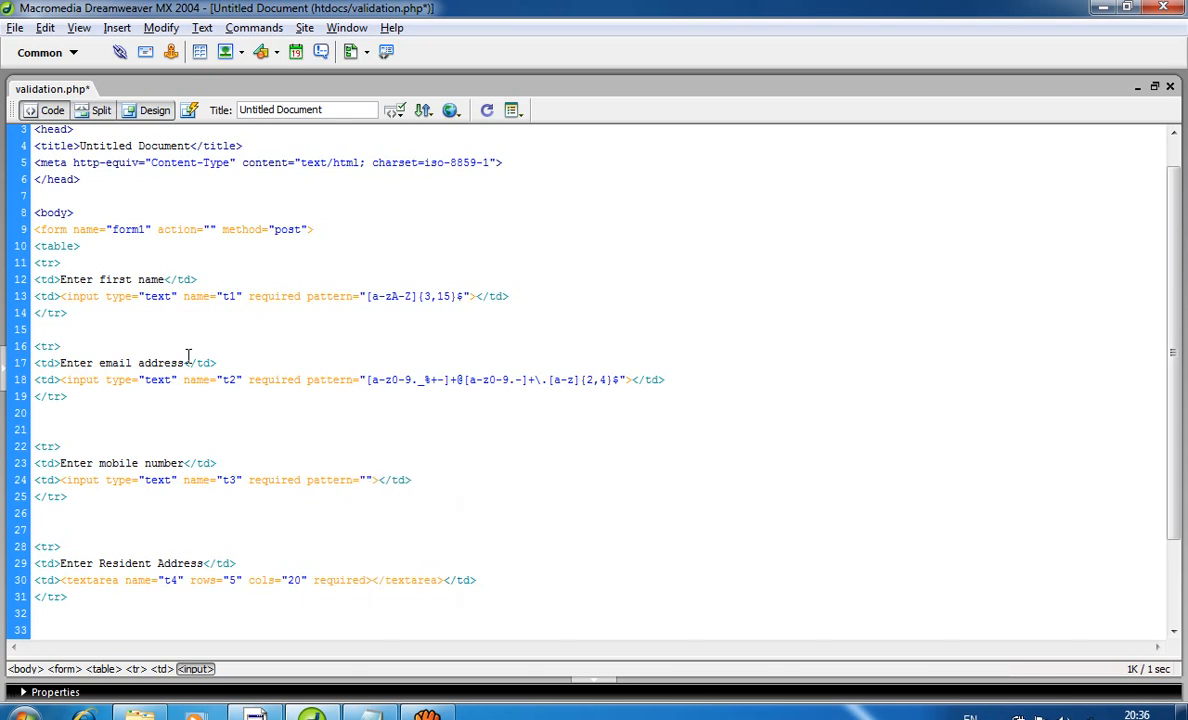
type("[0-9]{10}")
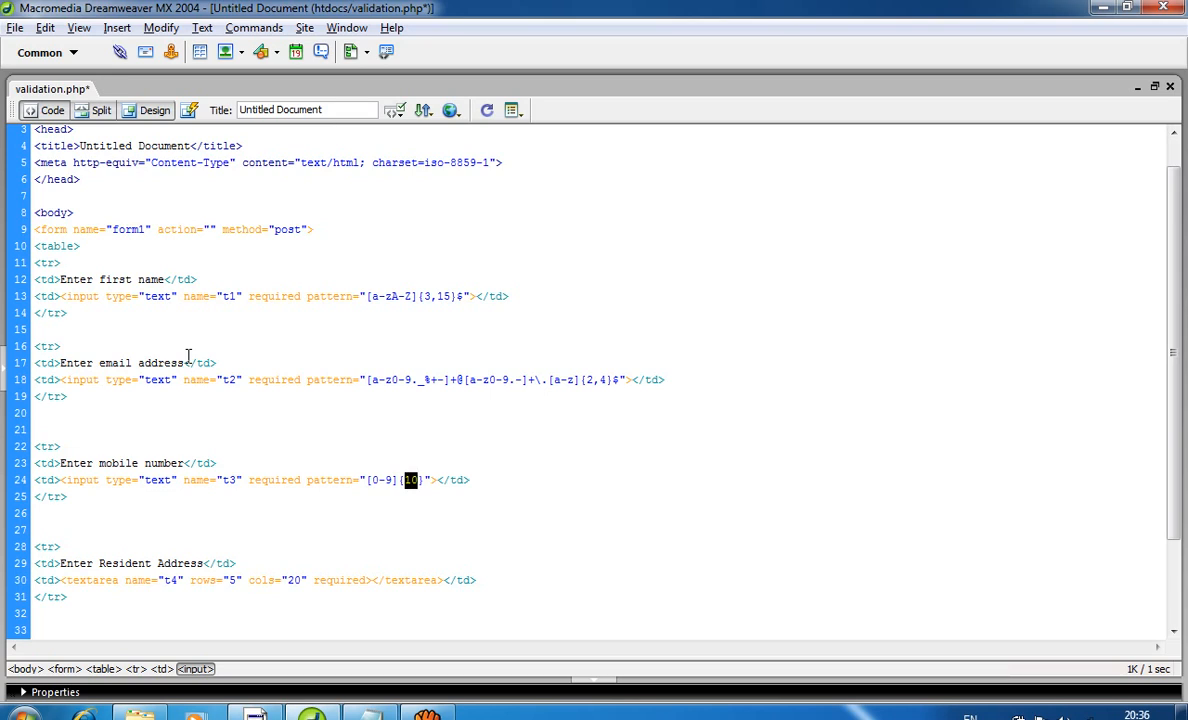
key("Ctrl+s")
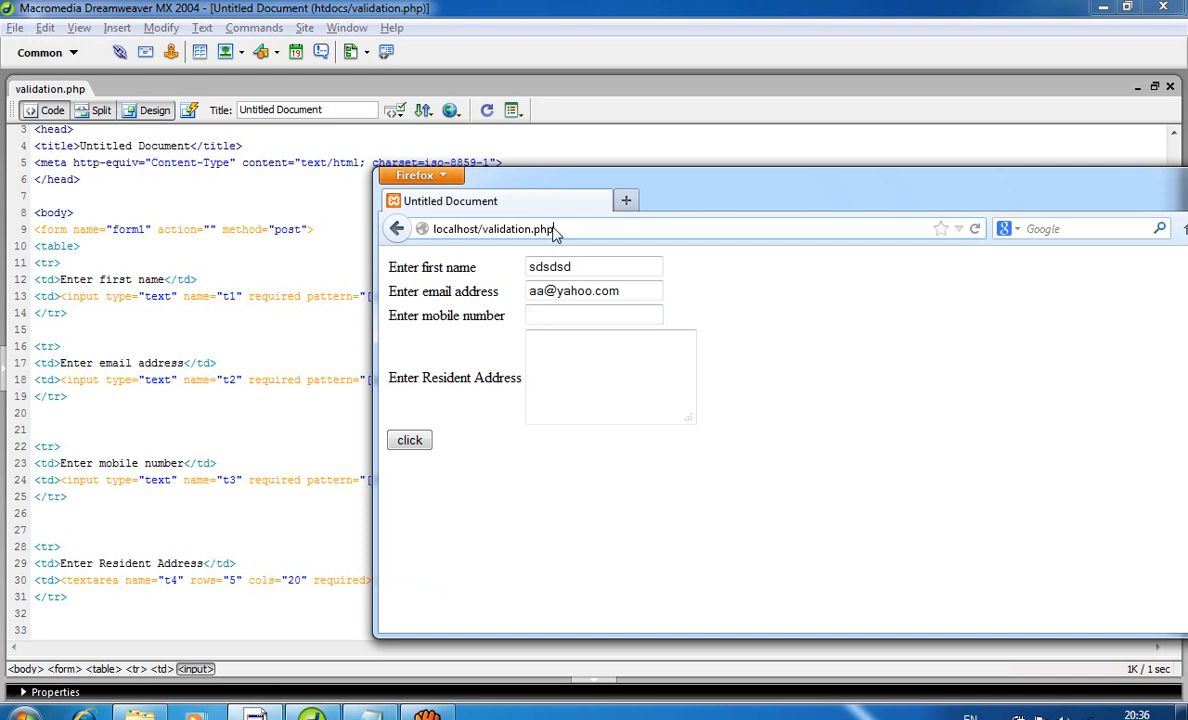
- Reload the form, fill first name and email, and submit a short mobile number to see the format warning
left_click(976, 228)
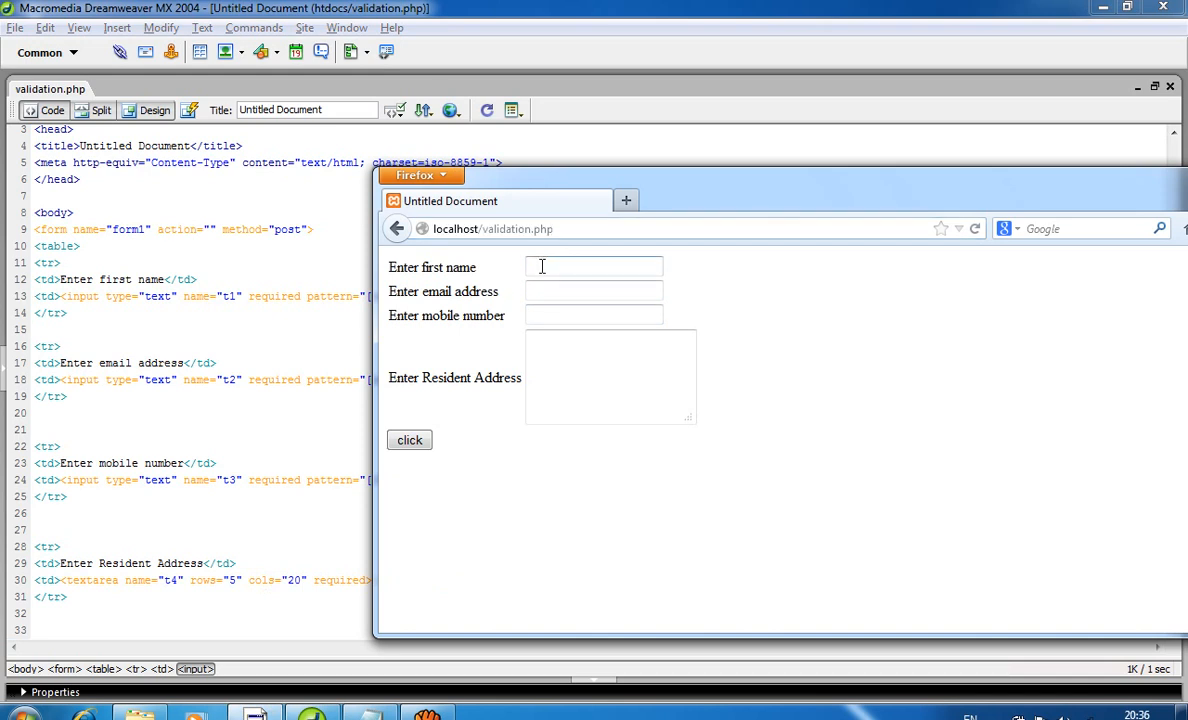
type("aaa")
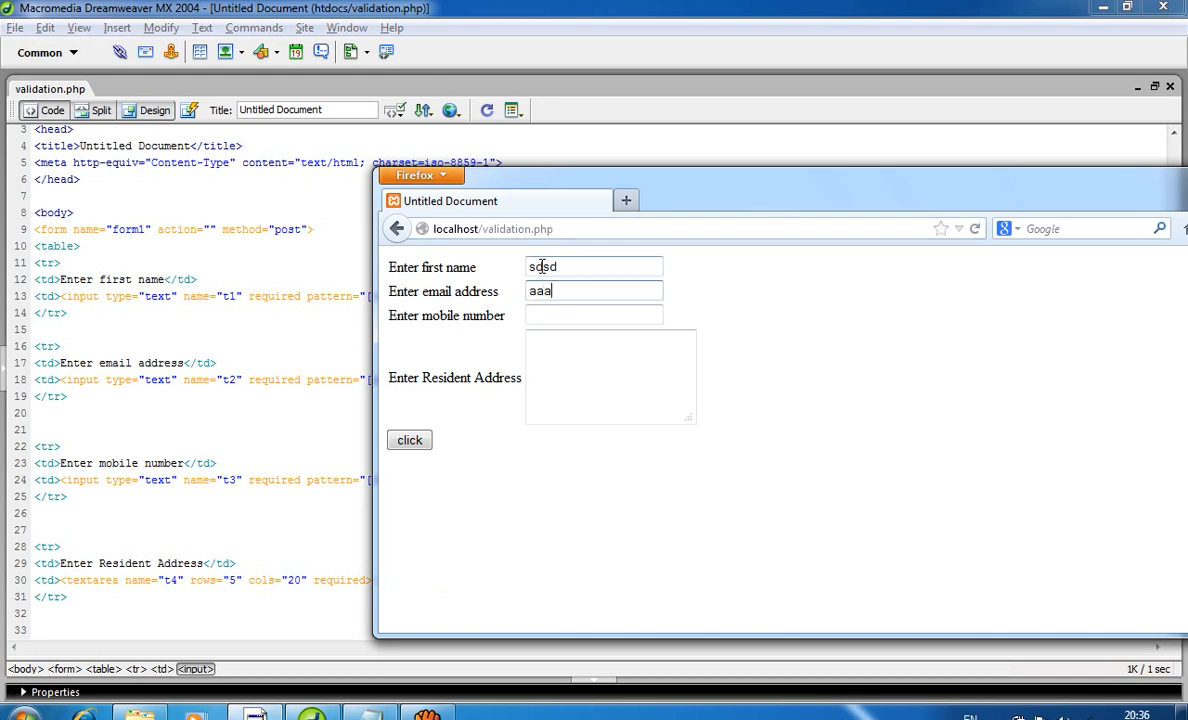
key("Backspace")
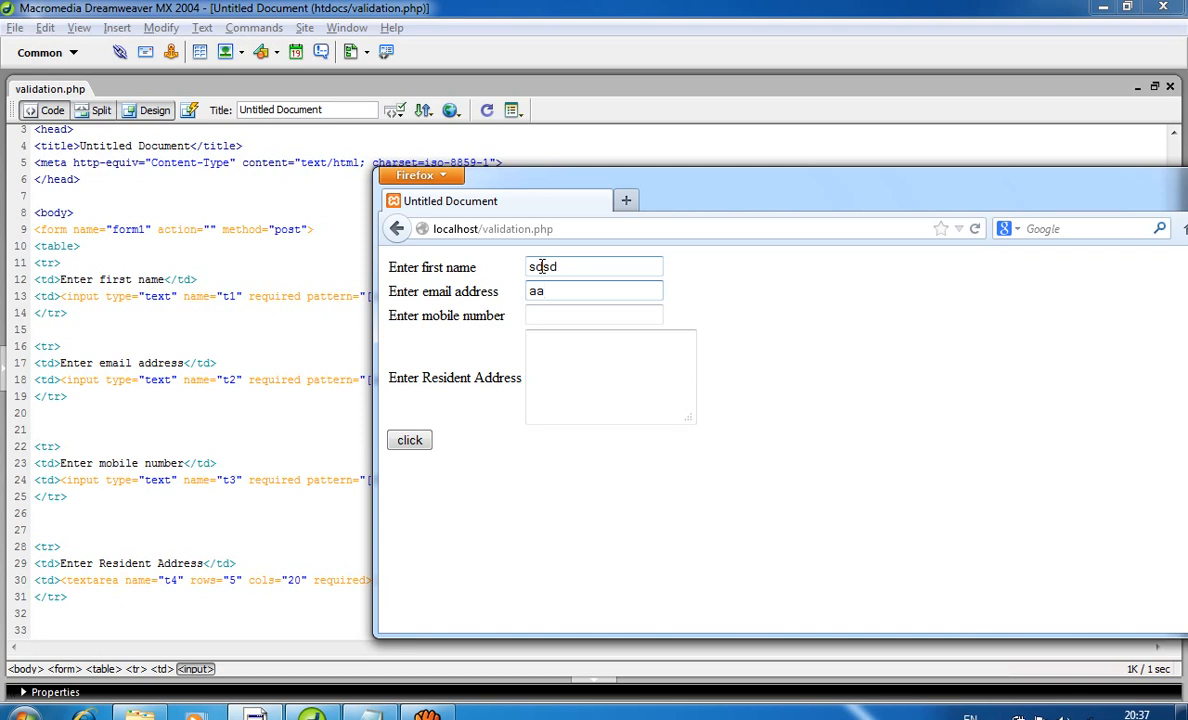
type("@yahoo.co")
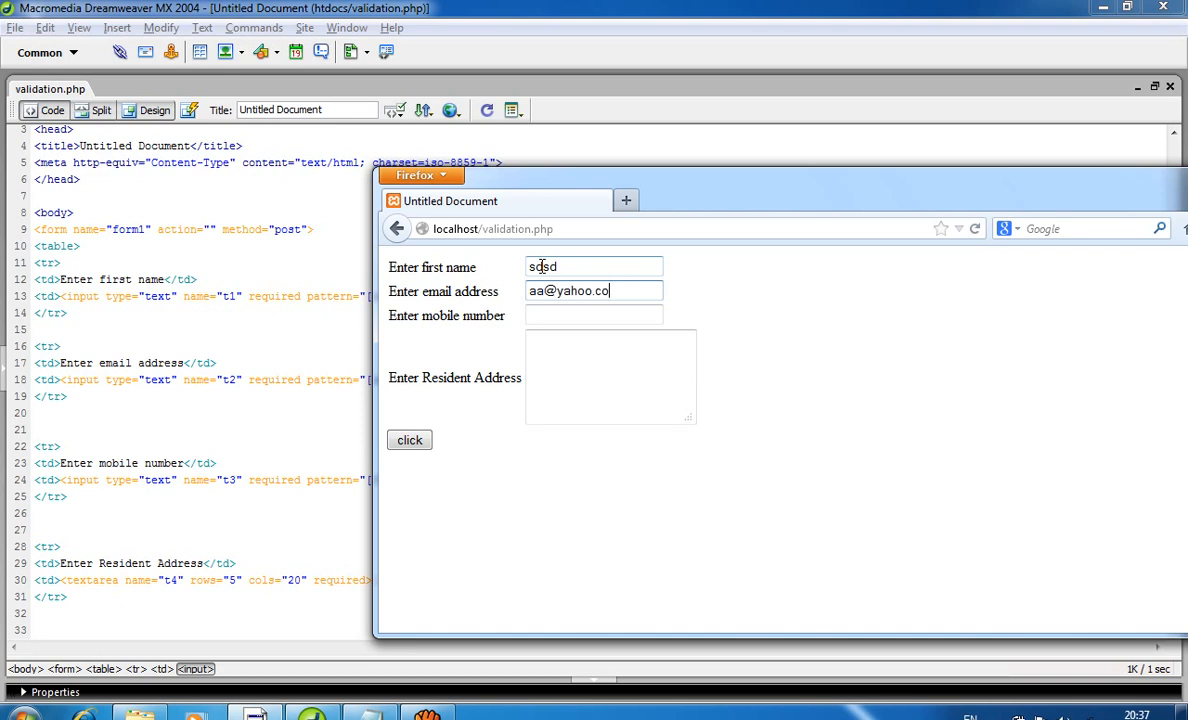
type("123456789")
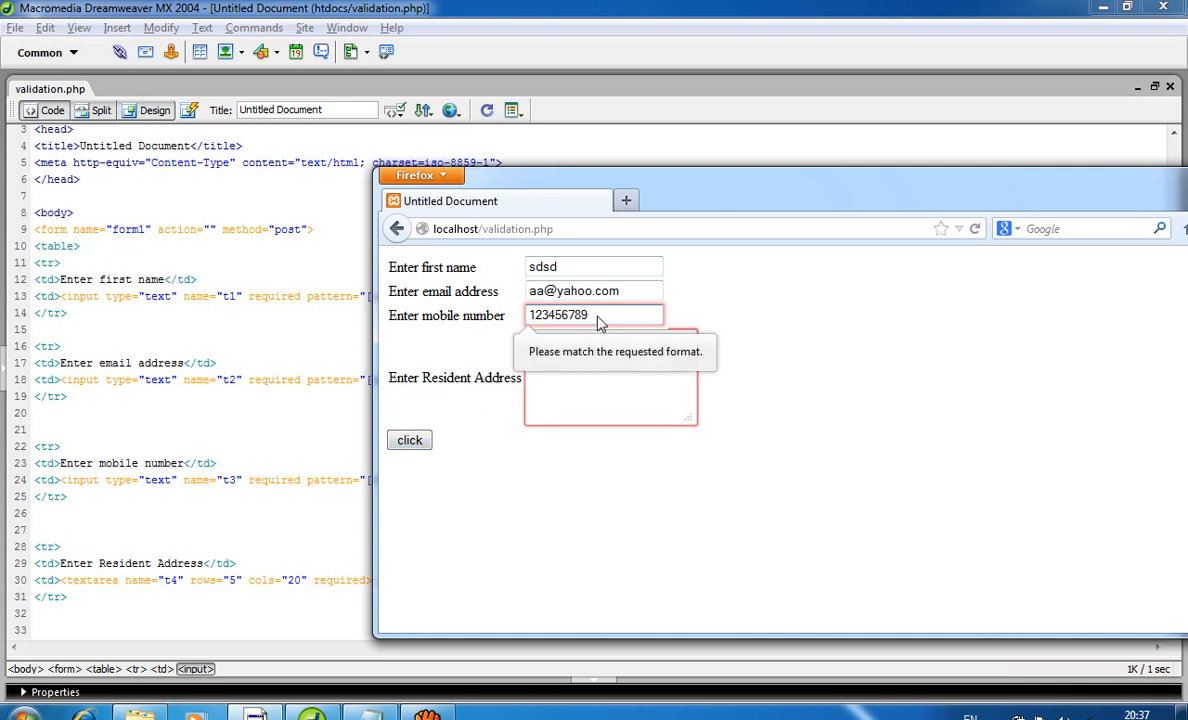
type("0")
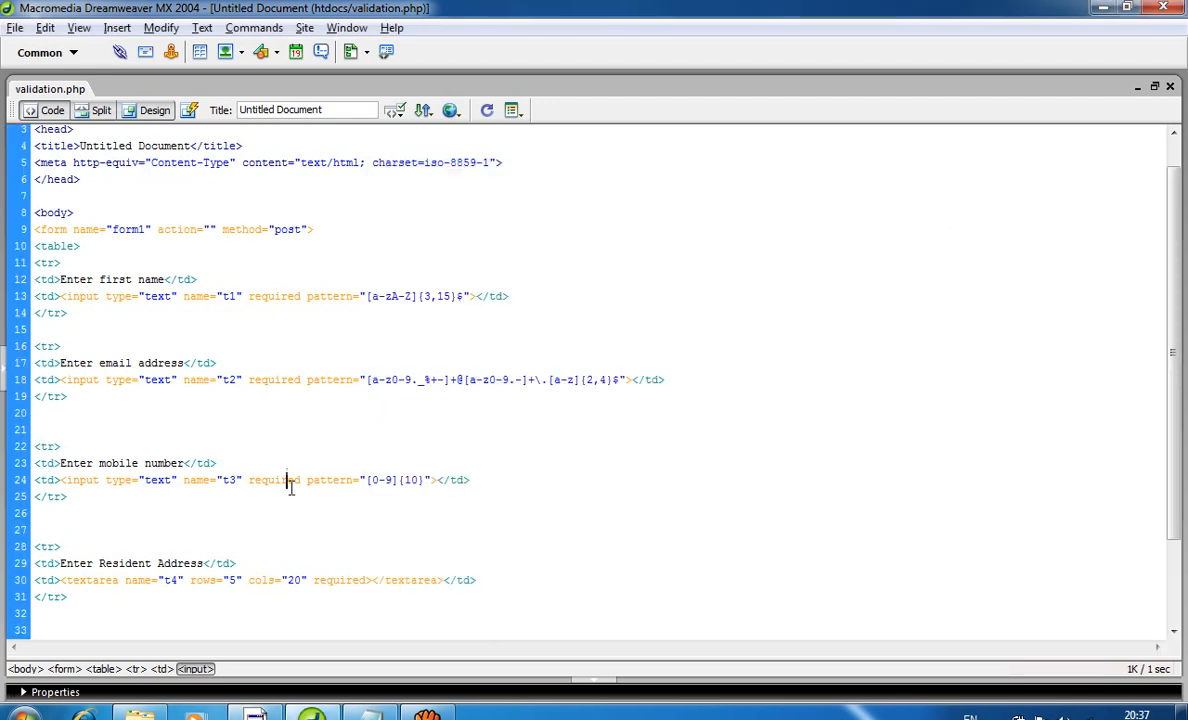
- Add pattern "[a-zA-Z0-9,-.]{15,300}$" to the address textarea tag on line 30
left_click(473, 580)
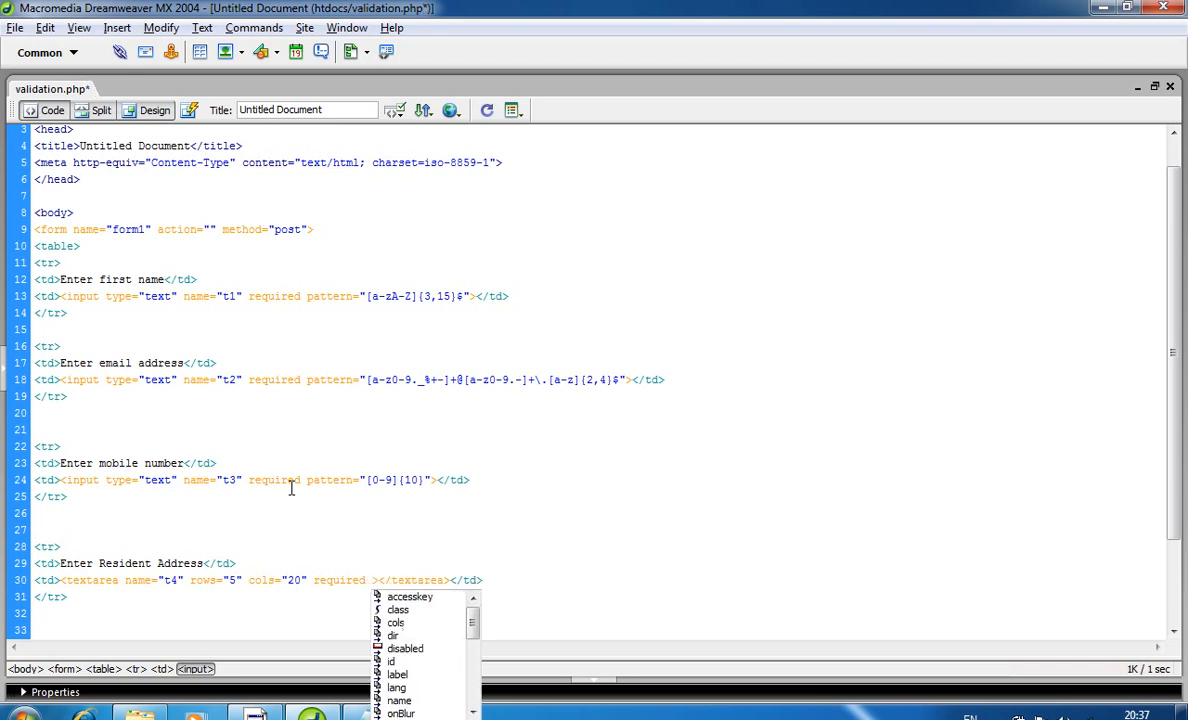
type("pattern=\"")
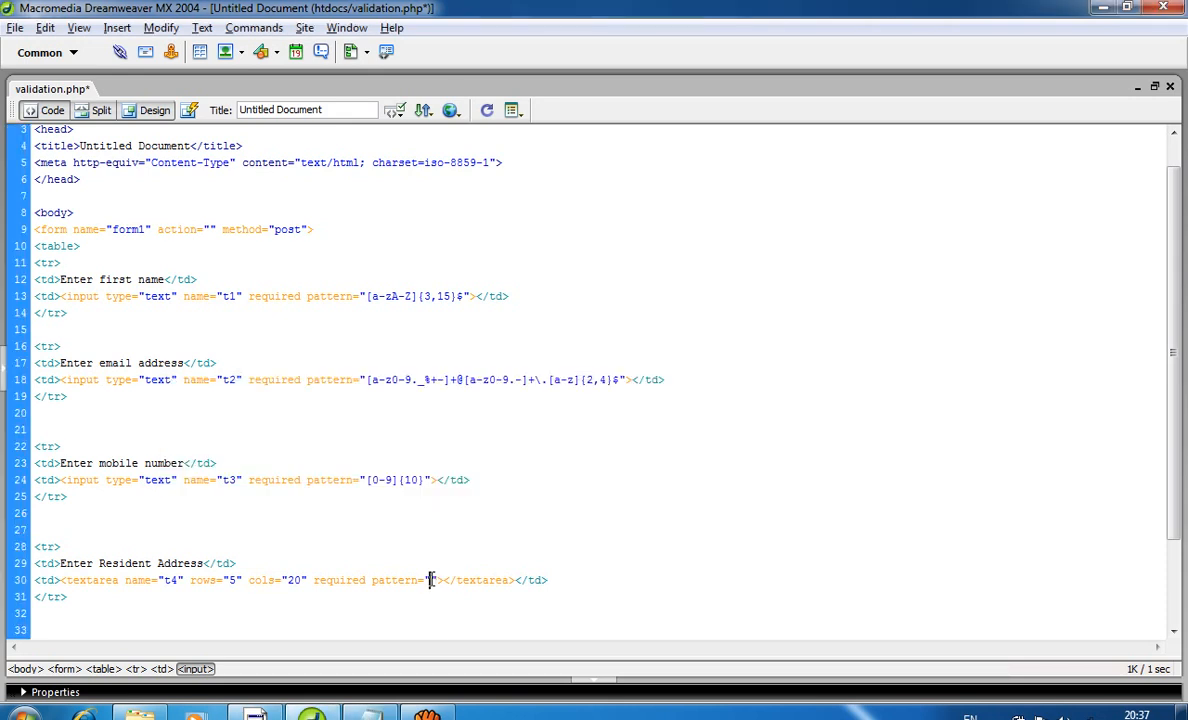
type("[a-zA-Z0-9,-.]{15,300}$")
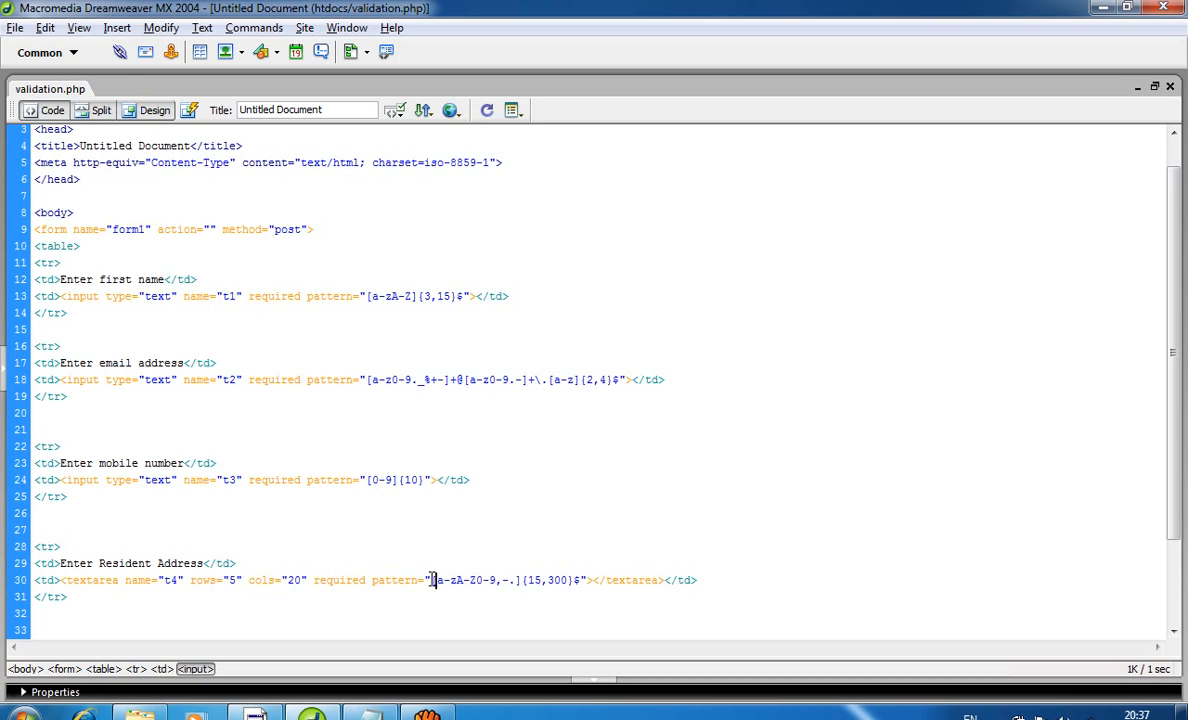
left_click_drag(432, 580, 518, 580)
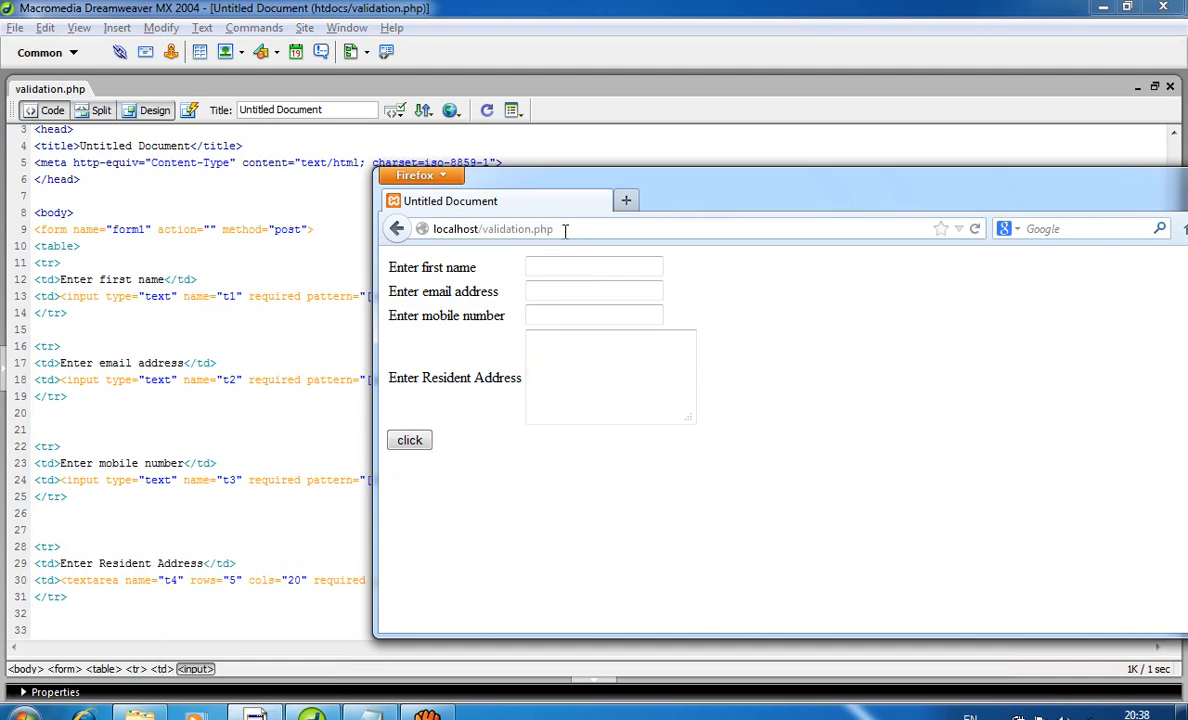
mouse_move(347, 289)
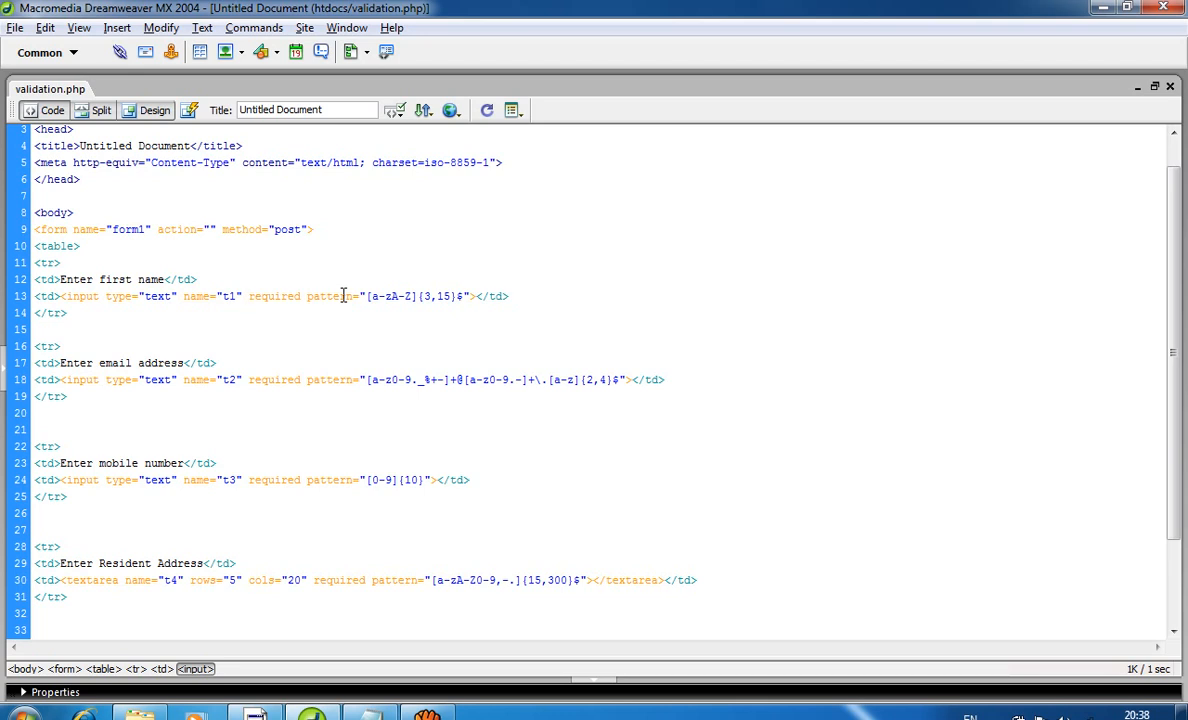
- Highlight the first-name field's required 3–15 letter pattern attributes on line 13, then deselect
left_click_drag(249, 296, 477, 296)
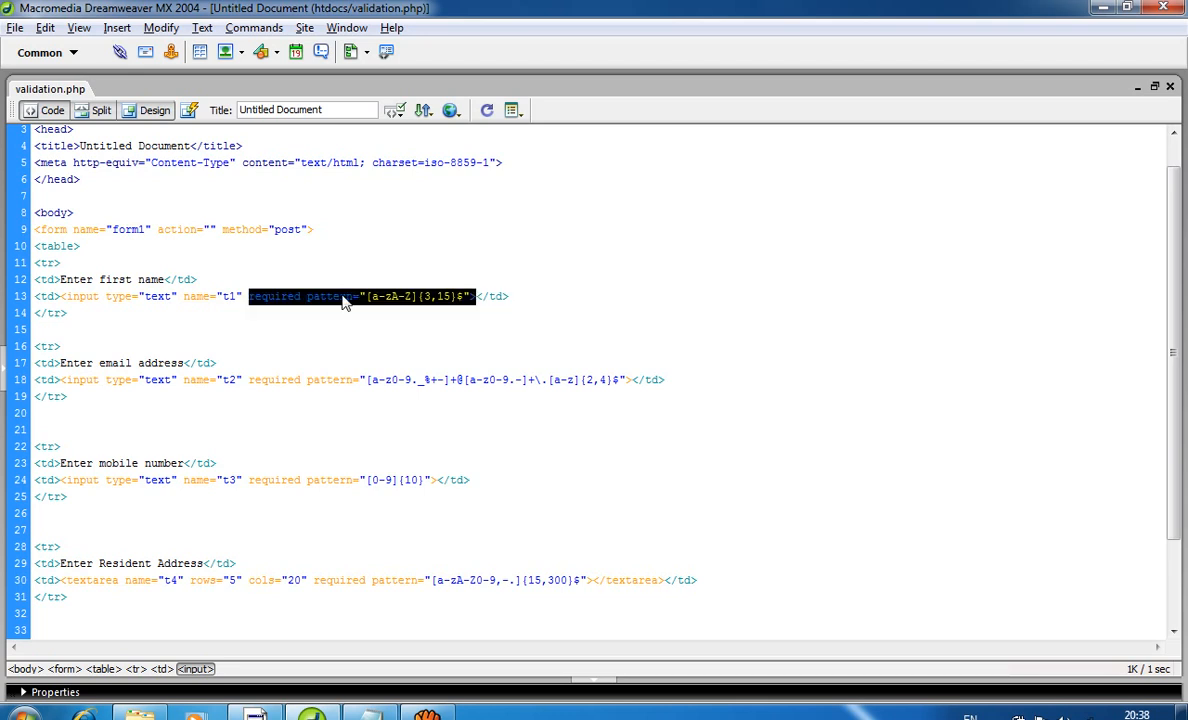
left_click(250, 296)
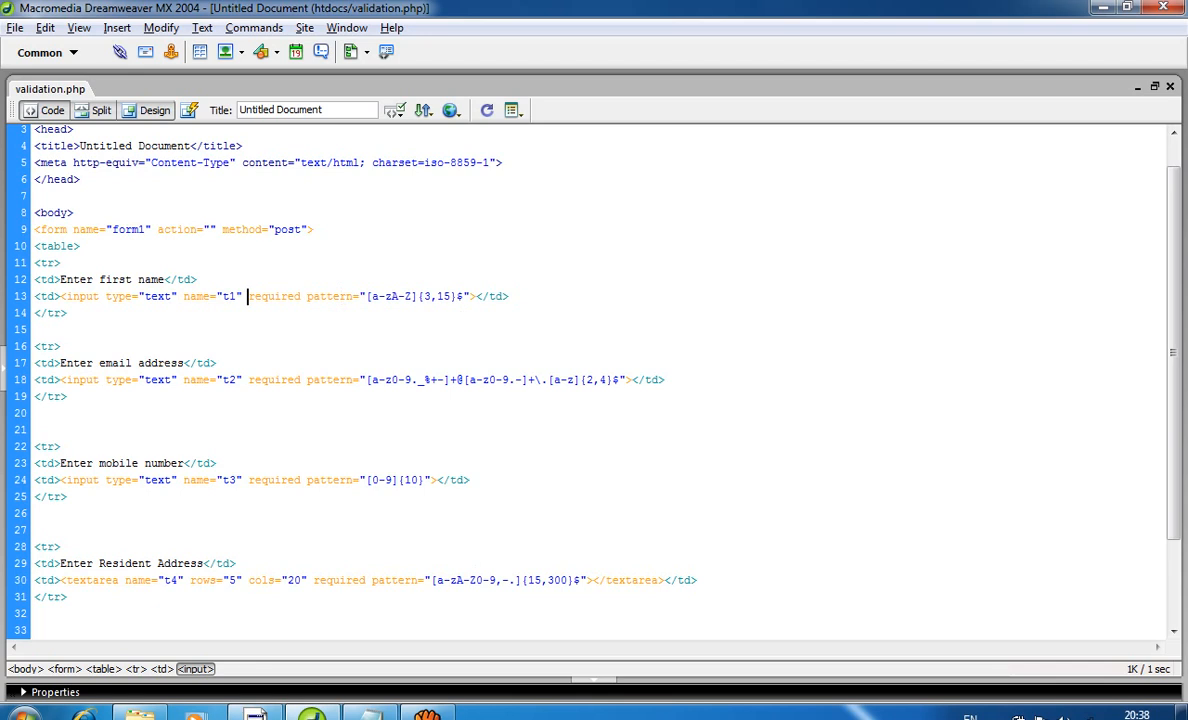